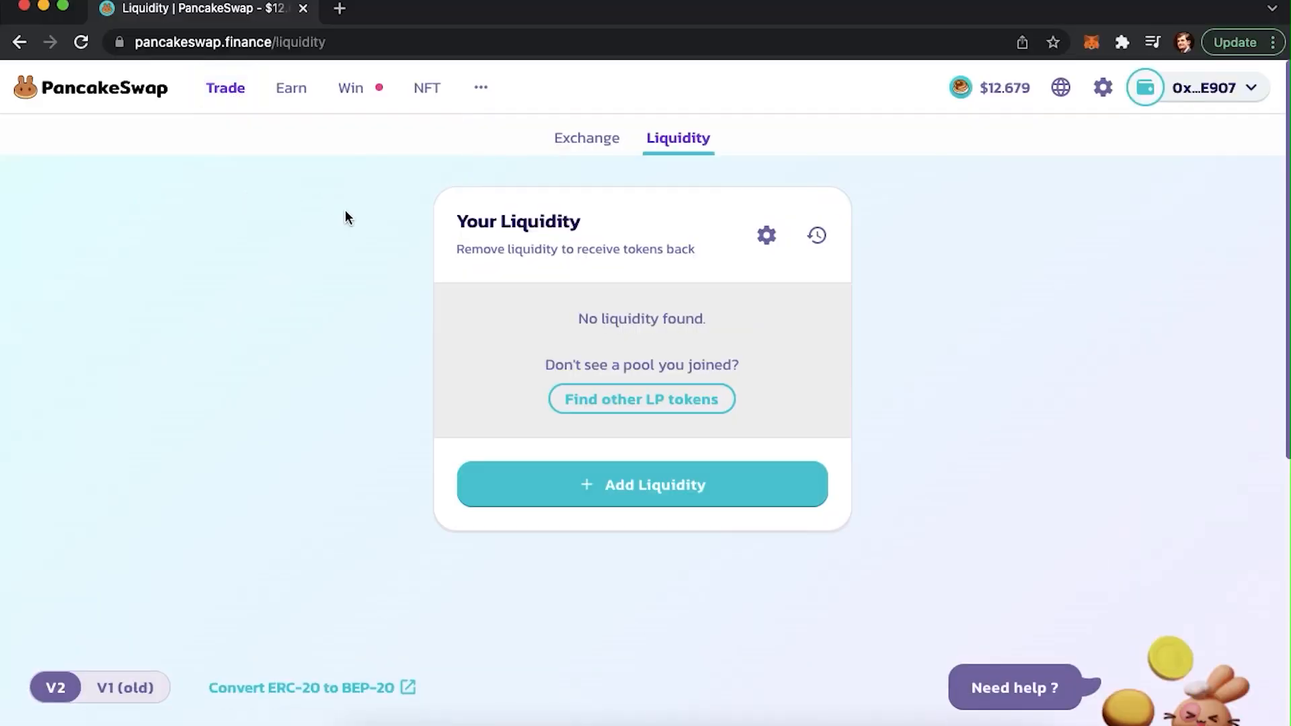
Step: Switch from PancakeSwap's empty Liquidity page to the app.uniswap.org Pool tab
{"action": "left_click", "coordinate": [290, 89]}
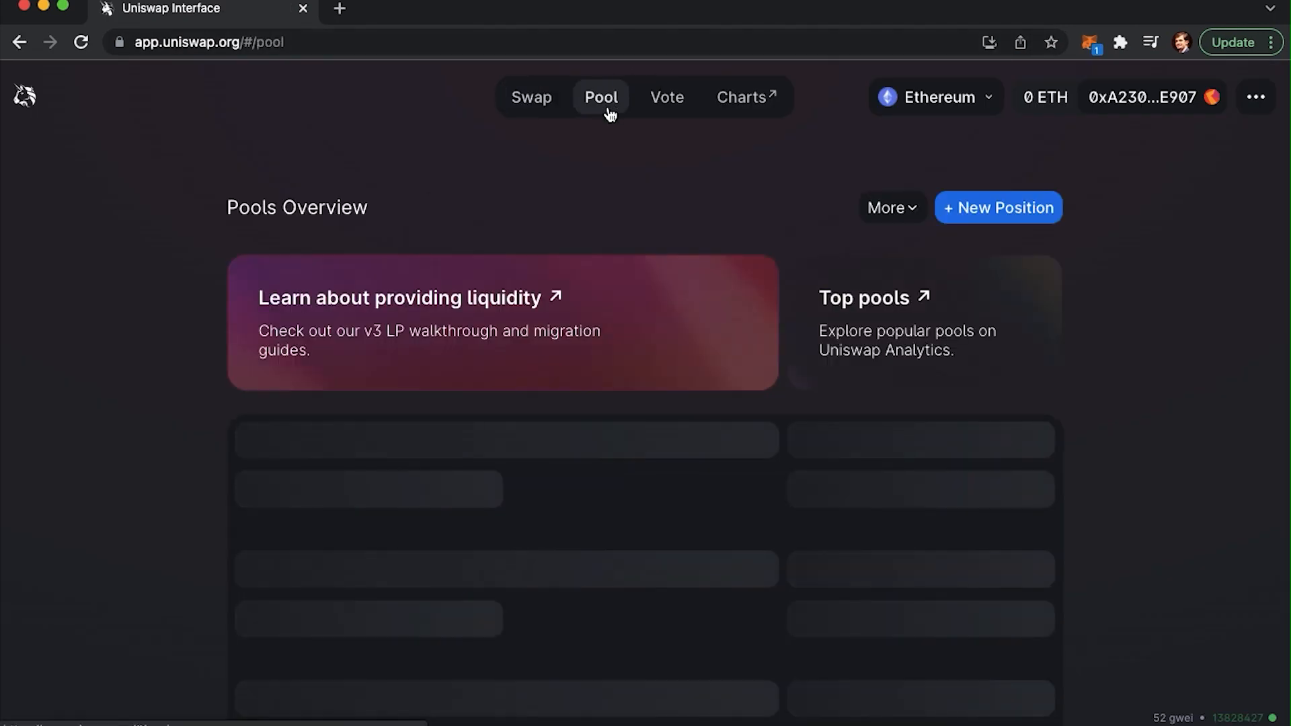
Step: Go to info.uniswap.org Overview with its TVL and 24-hour volume charts
{"action": "left_click", "coordinate": [741, 97]}
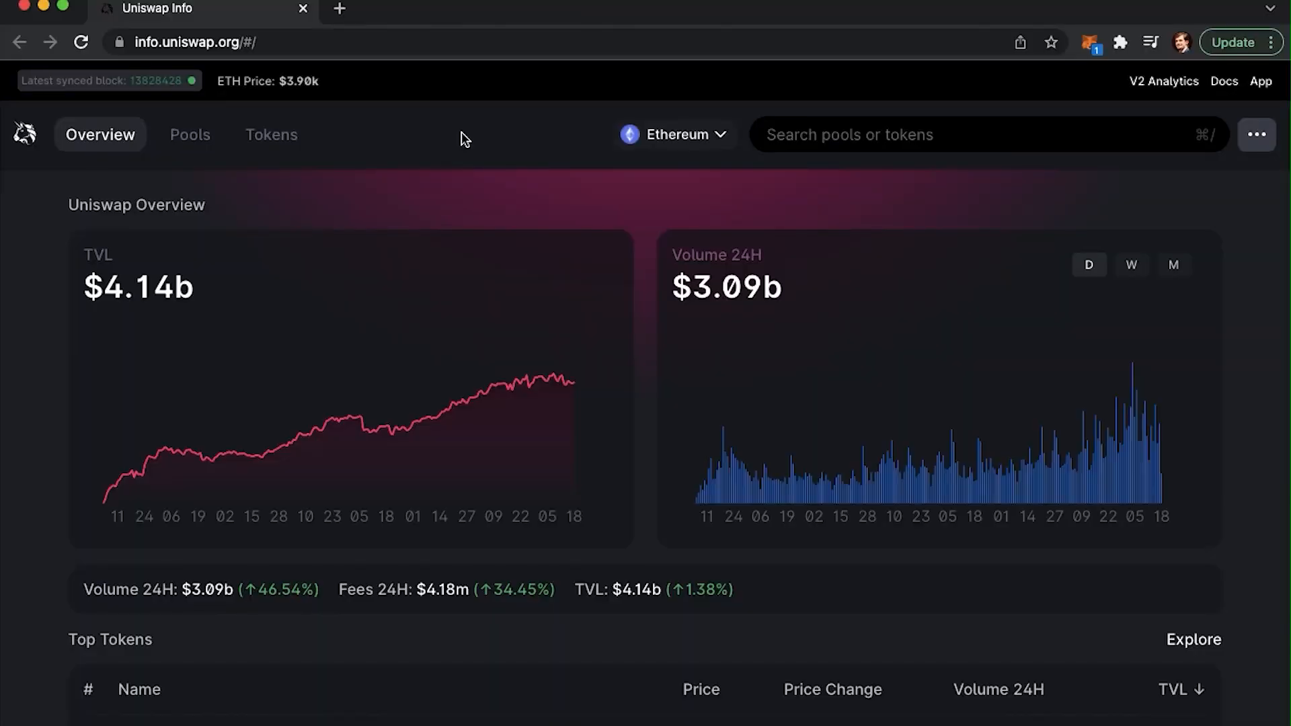
{"action": "mouse_move", "coordinate": [519, 432]}
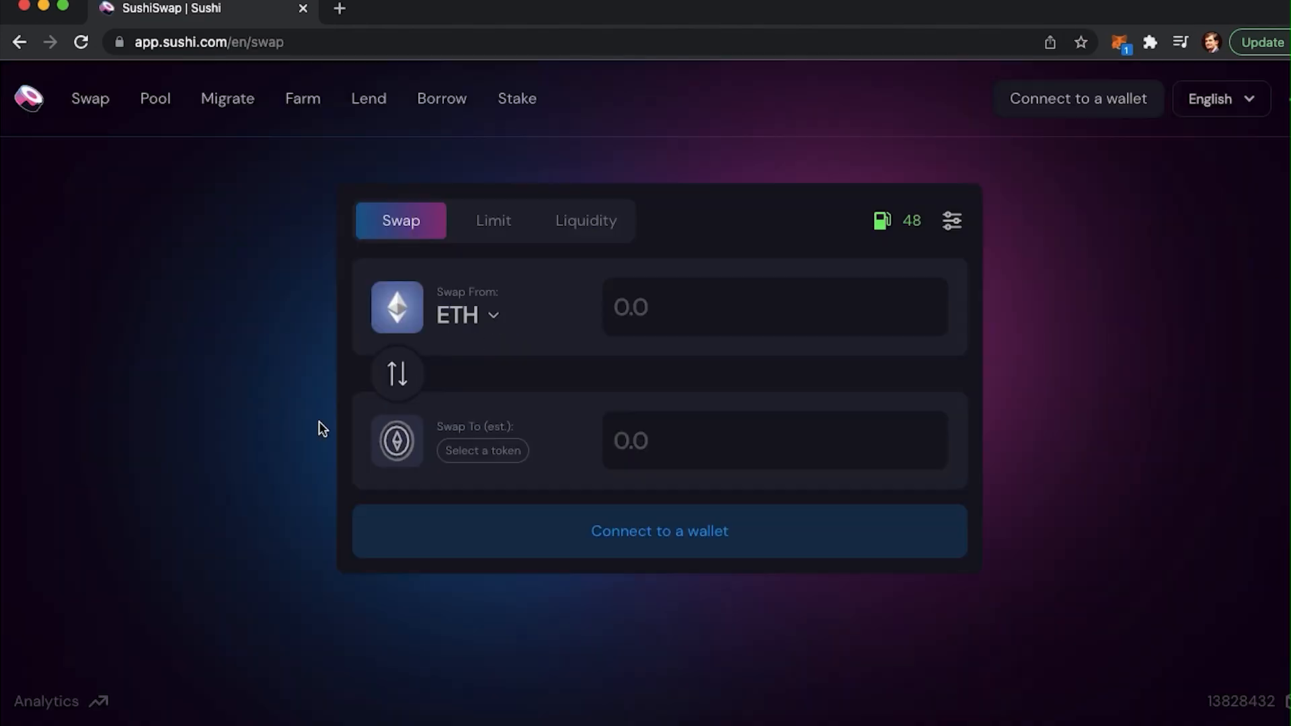
{"action": "mouse_move", "coordinate": [155, 98]}
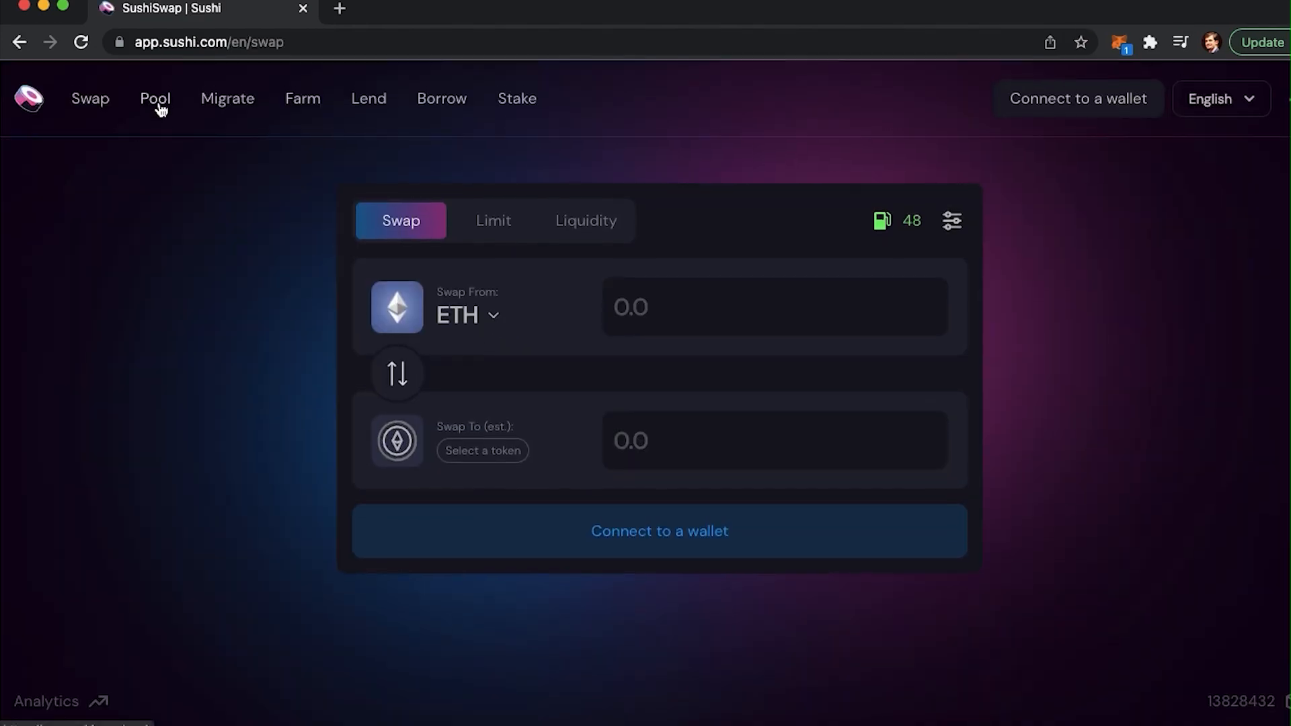
Step: View SushiSwap's Pool and My Liquidity Positions pages, then return to PancakeSwap's exchange
{"action": "left_click", "coordinate": [154, 99]}
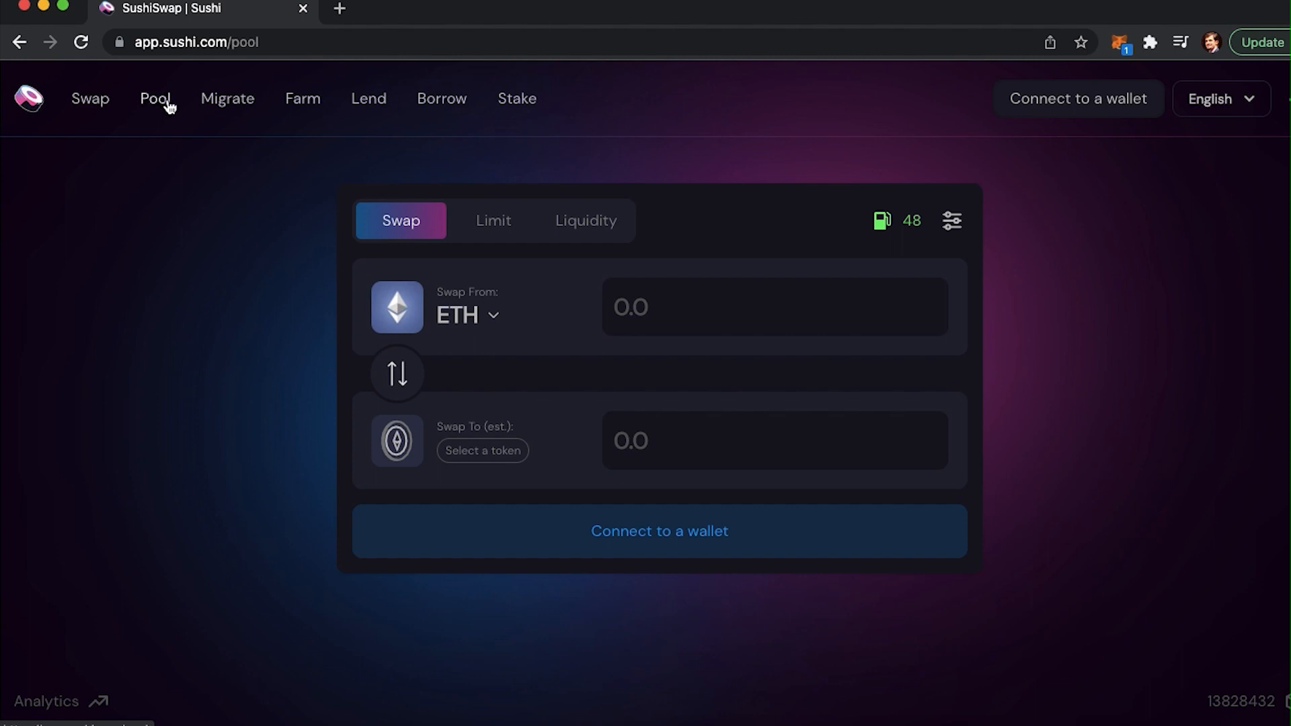
{"action": "left_click", "coordinate": [153, 98]}
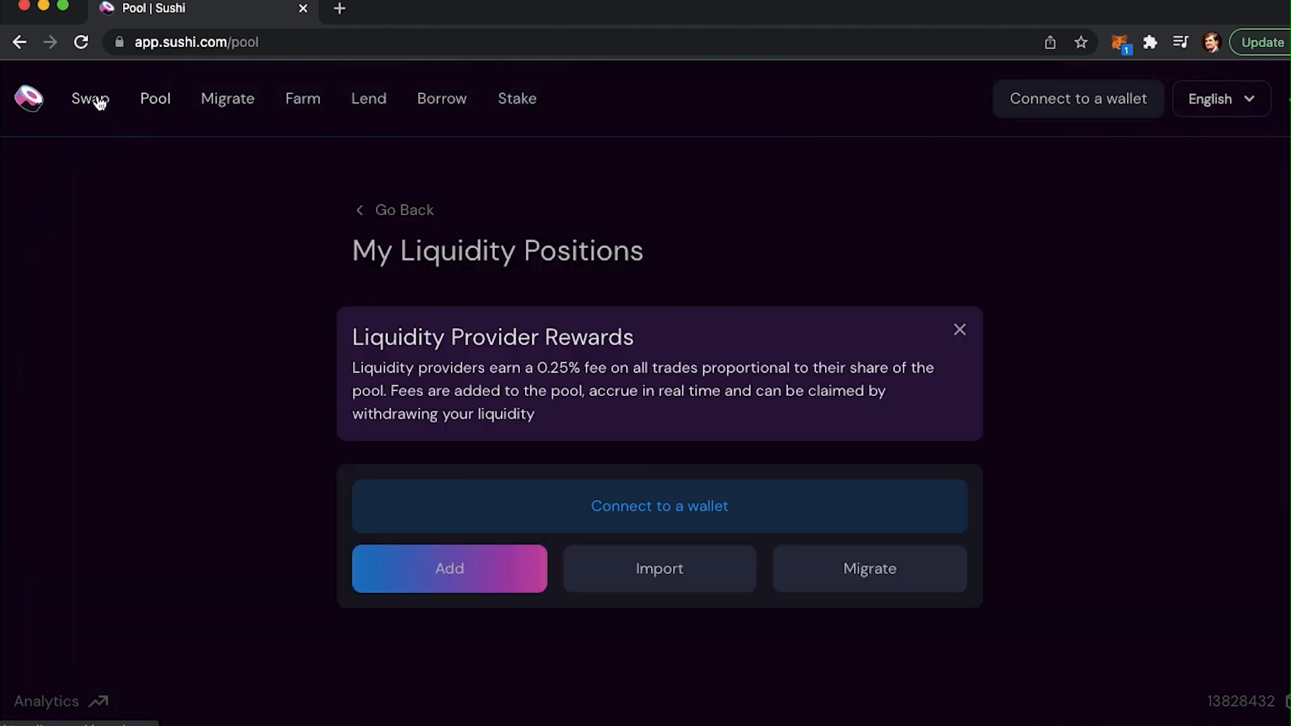
{"action": "left_click", "coordinate": [90, 98]}
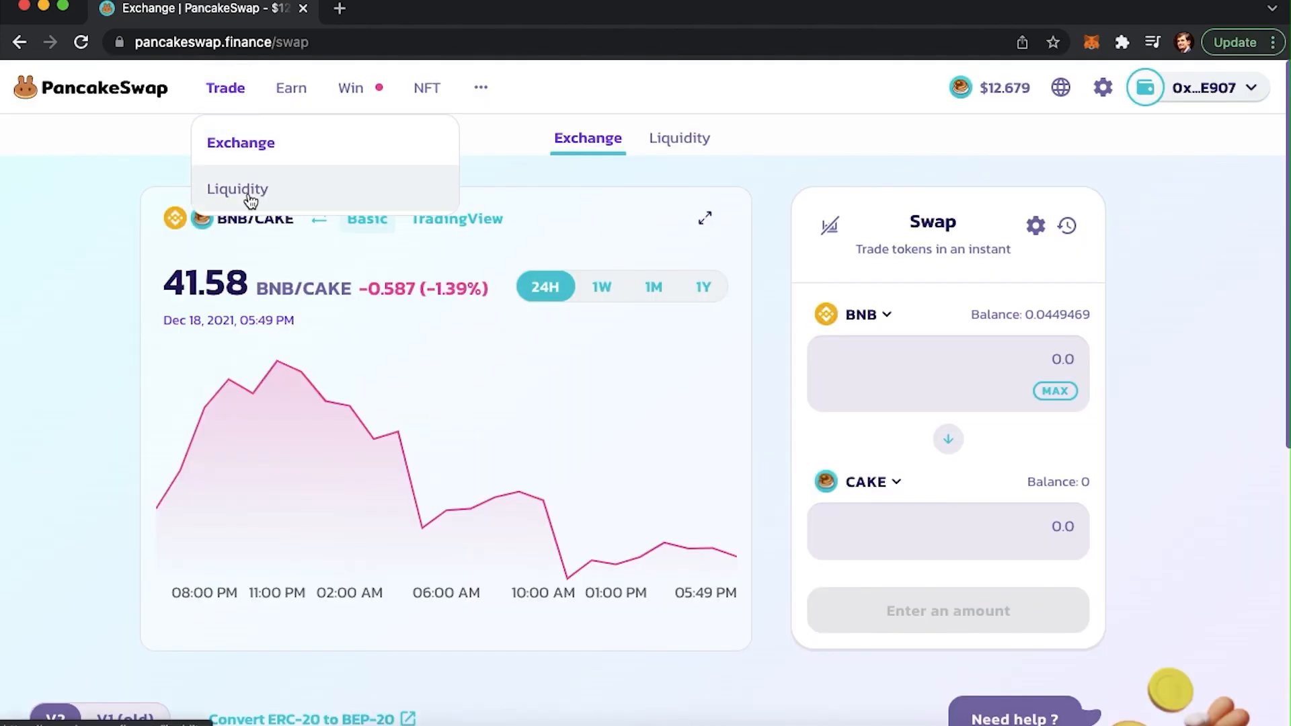
Step: Visit PancakeSwap's Trade > Liquidity page, then Earn > Farms listing CAKE-BNB staking
{"action": "left_click", "coordinate": [238, 188]}
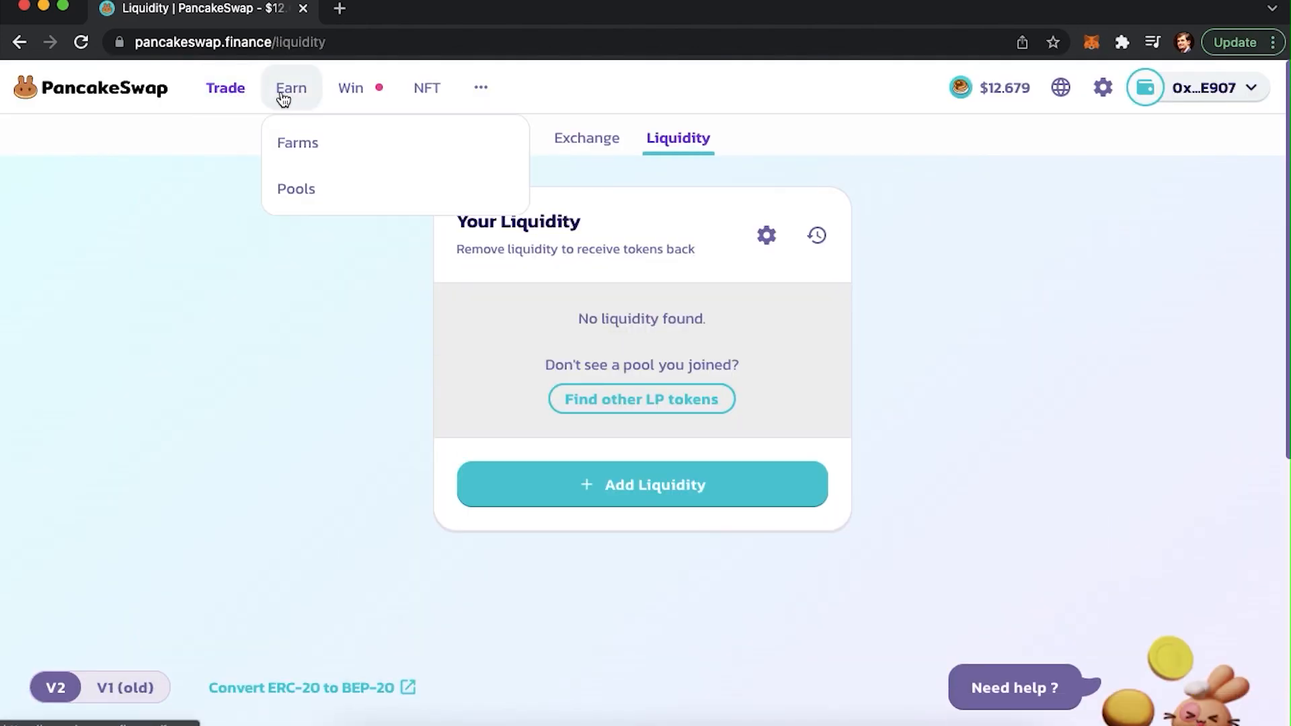
{"action": "left_click", "coordinate": [298, 142]}
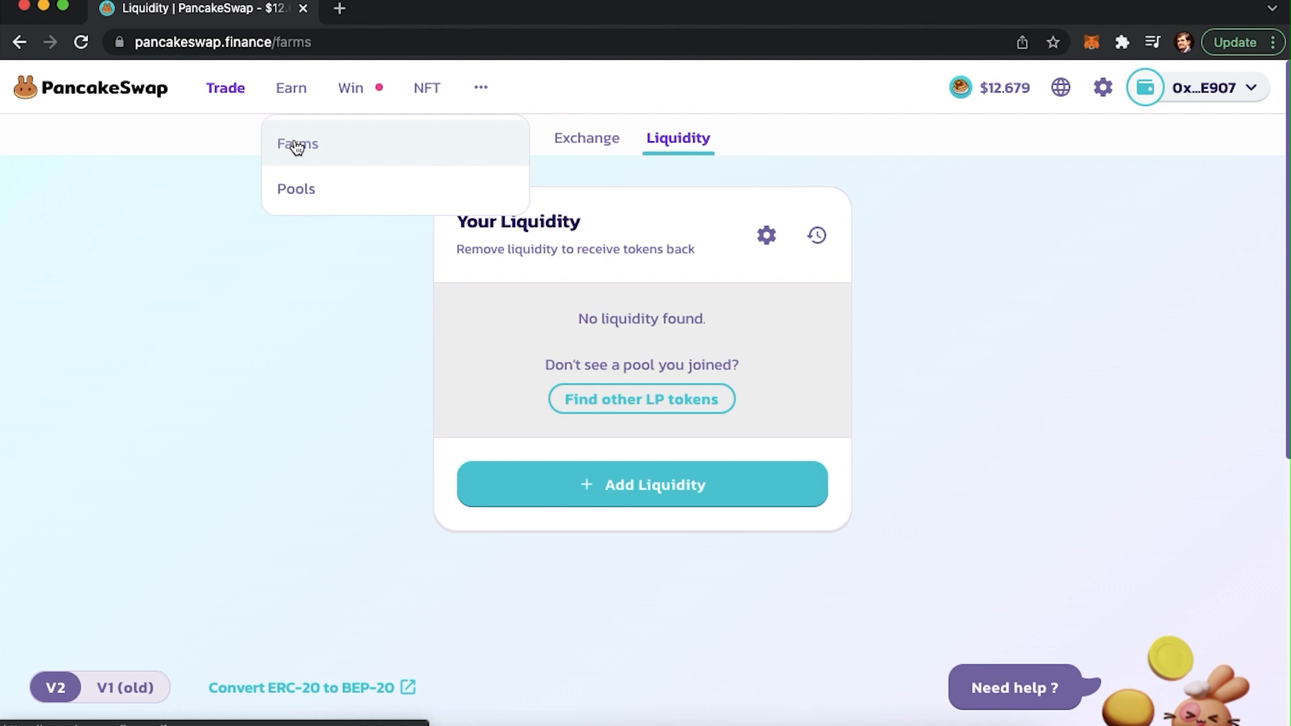
{"action": "left_click", "coordinate": [297, 144]}
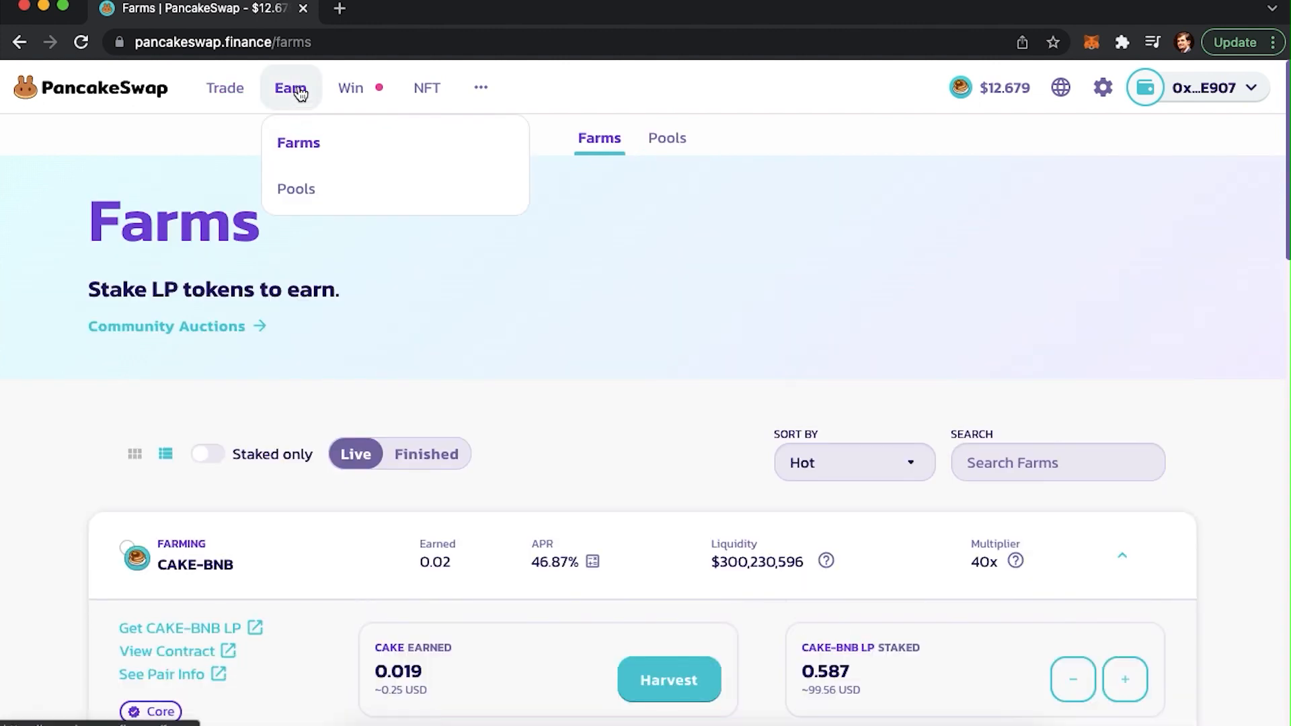
{"action": "left_click", "coordinate": [295, 188]}
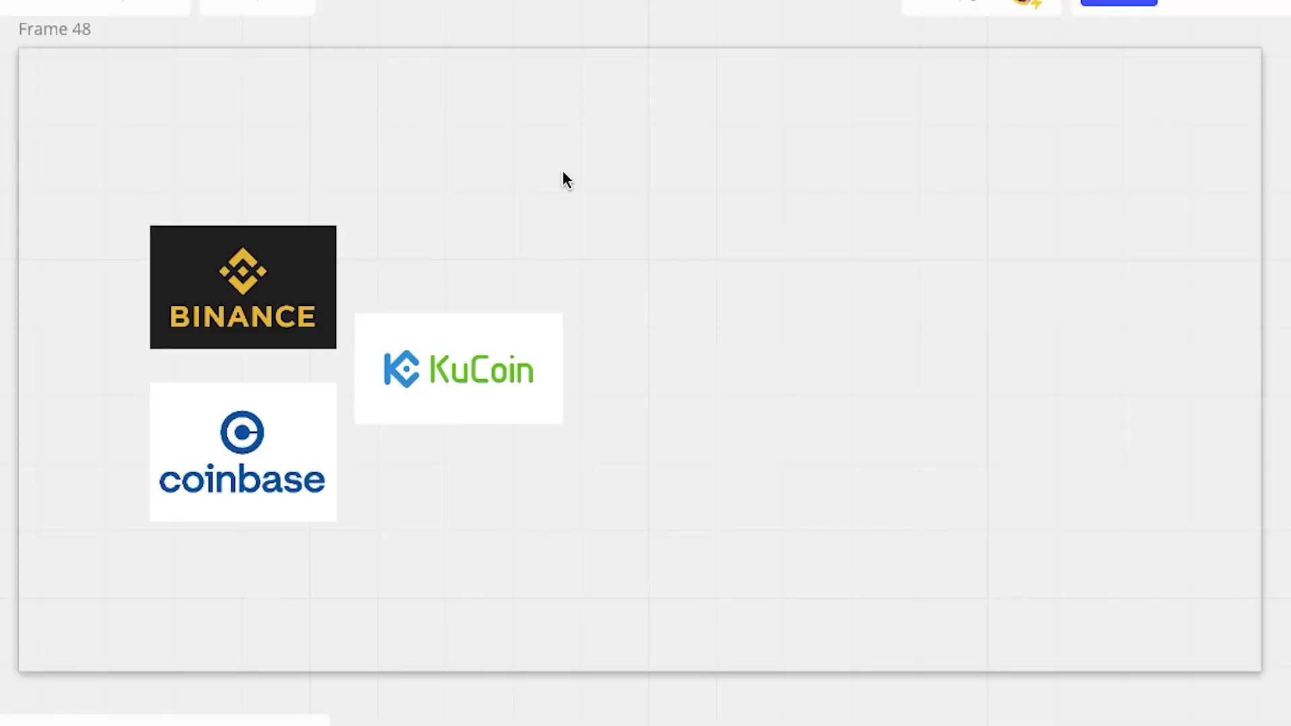
{"action": "mouse_move", "coordinate": [600, 663]}
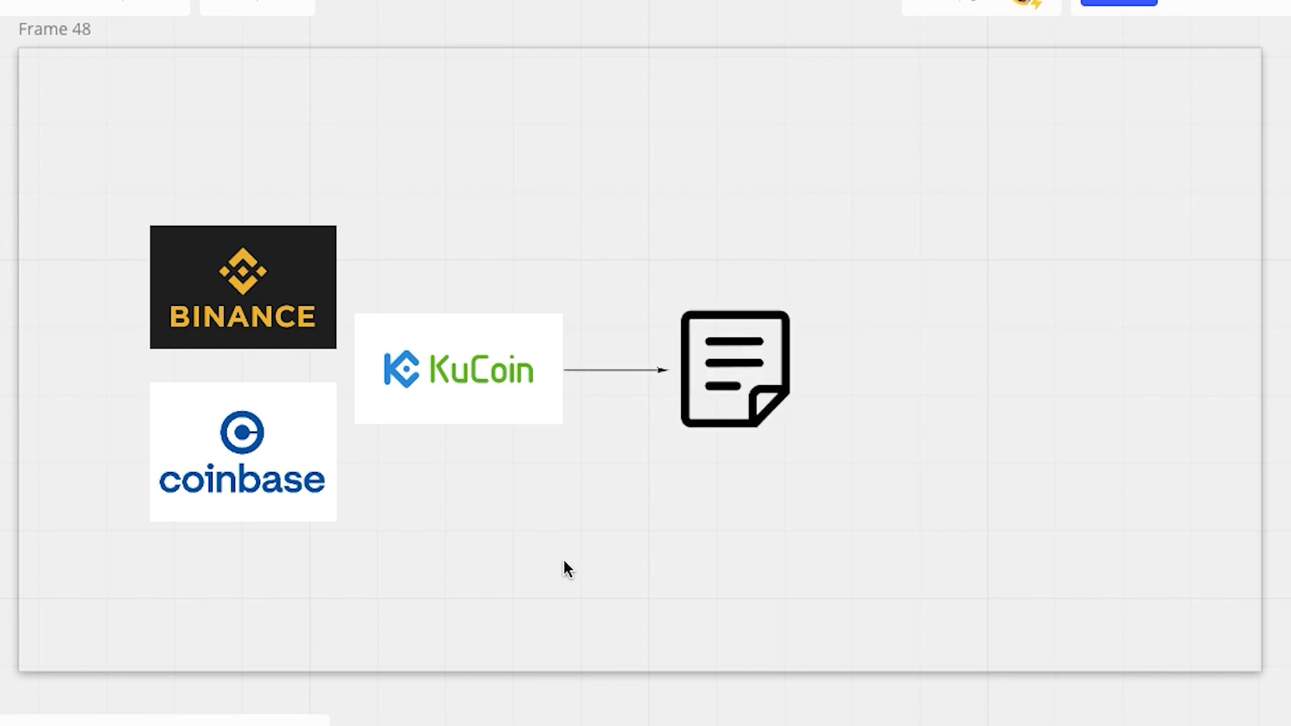
{"action": "mouse_move", "coordinate": [783, 482]}
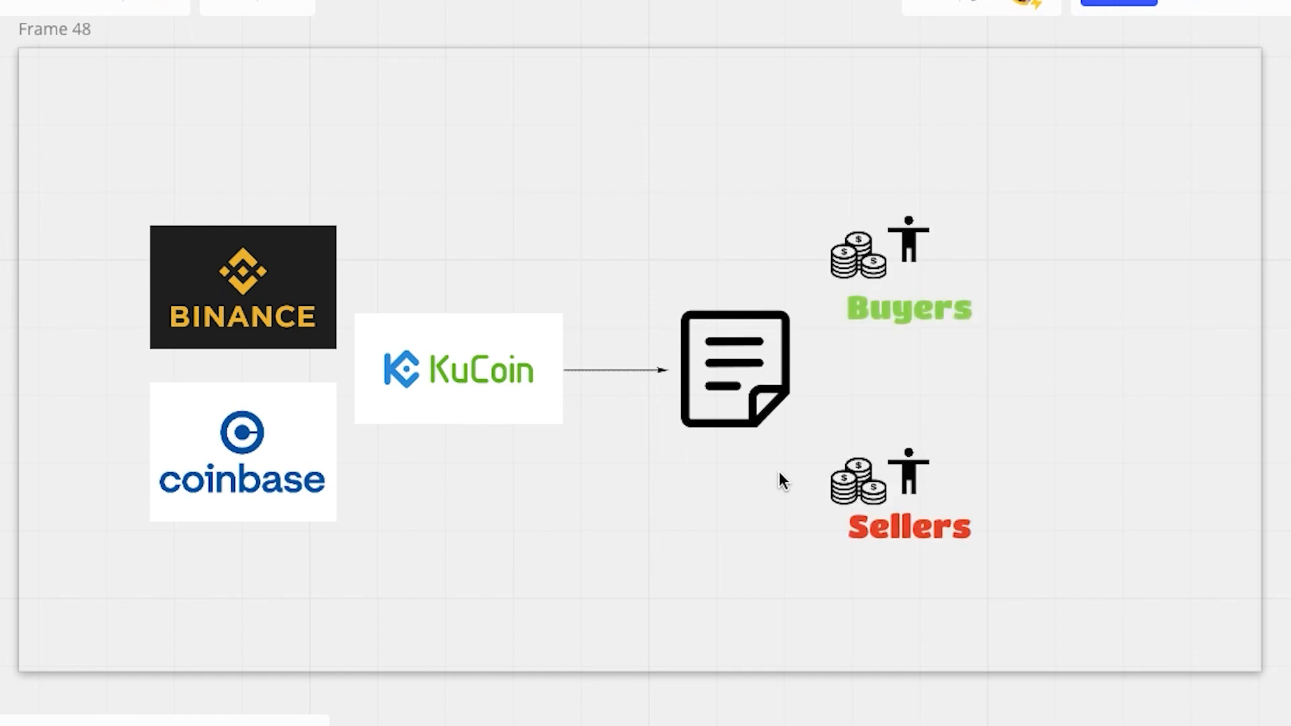
{"action": "mouse_move", "coordinate": [1021, 530]}
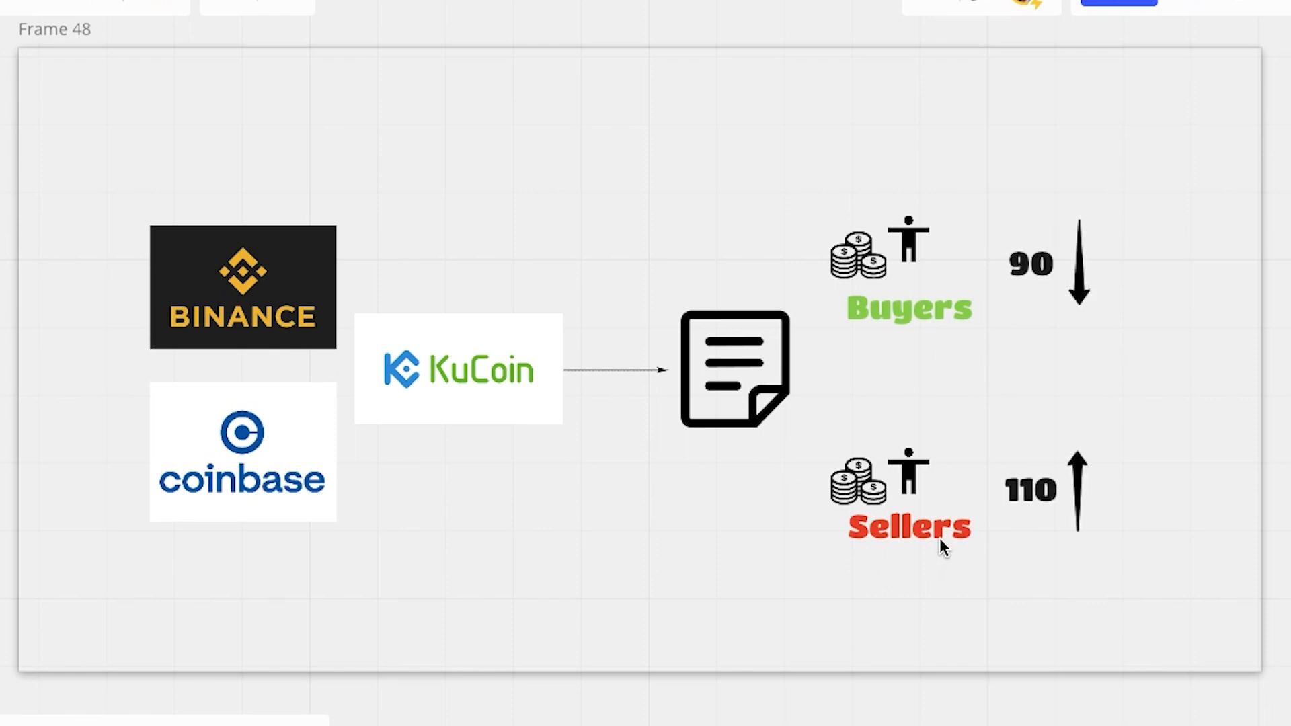
{"action": "mouse_move", "coordinate": [1158, 230]}
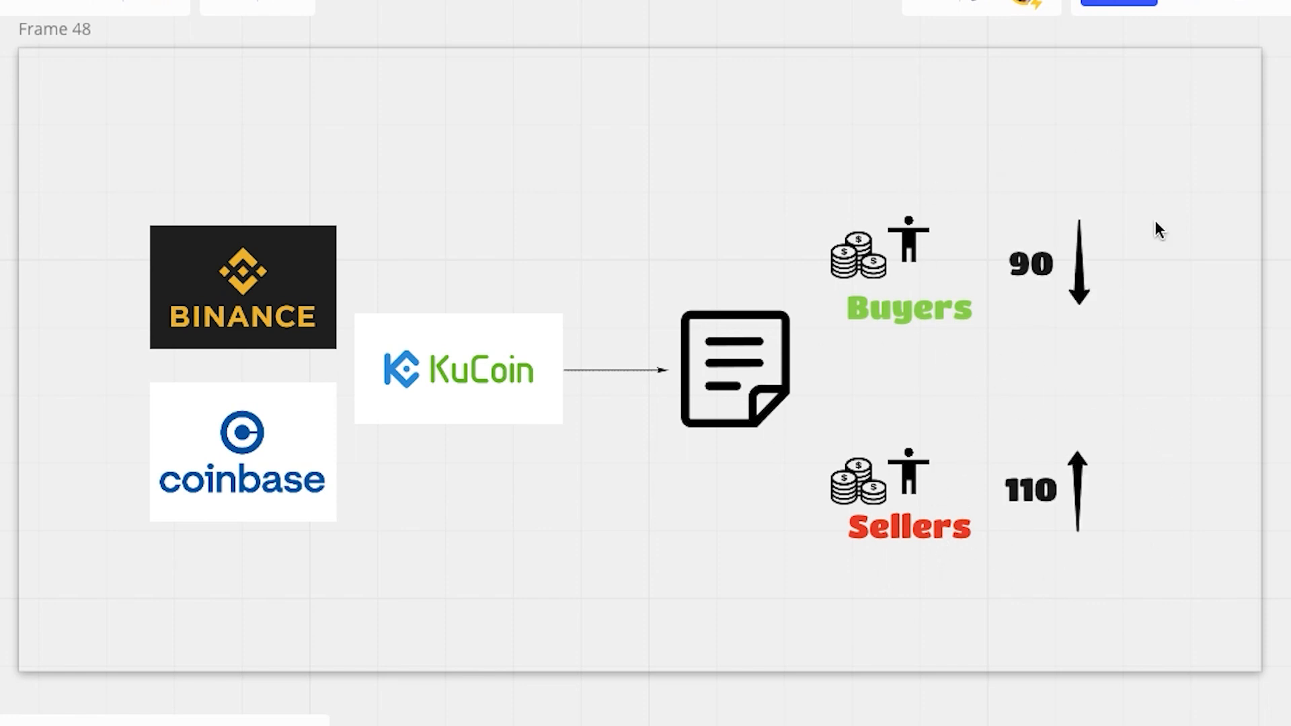
{"action": "mouse_move", "coordinate": [1010, 303]}
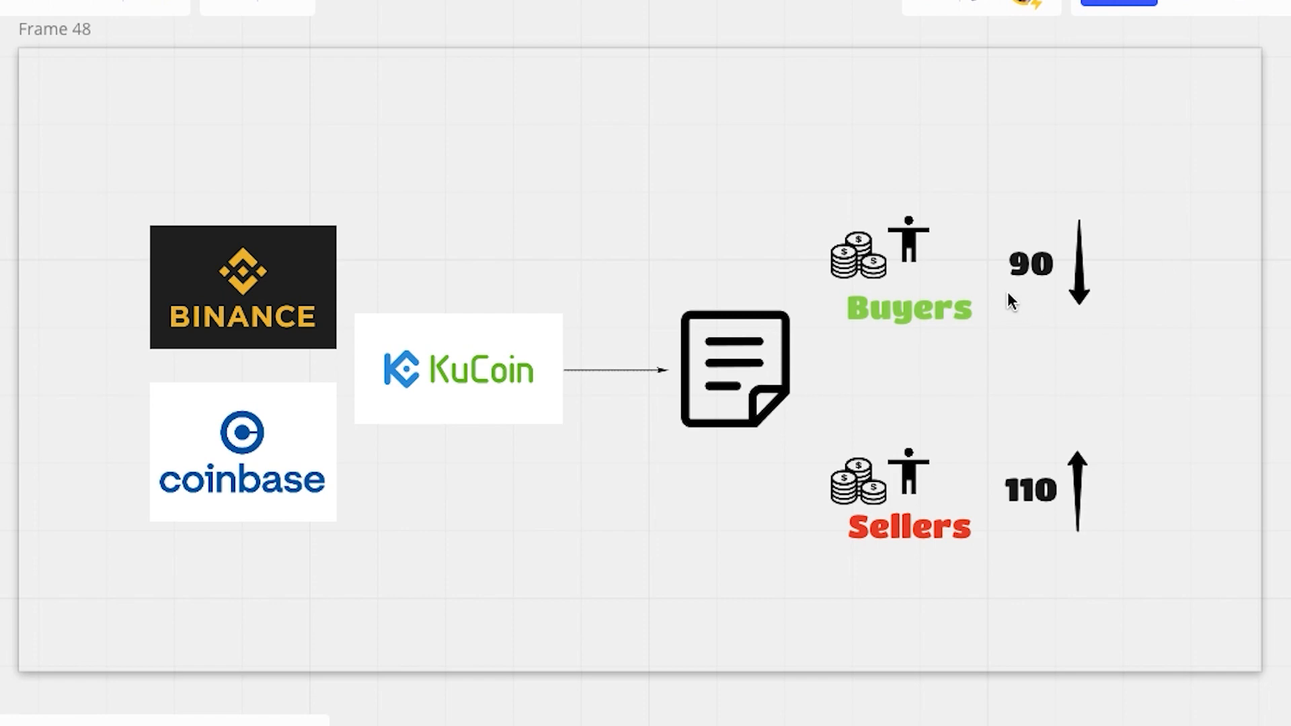
{"action": "mouse_move", "coordinate": [1016, 306]}
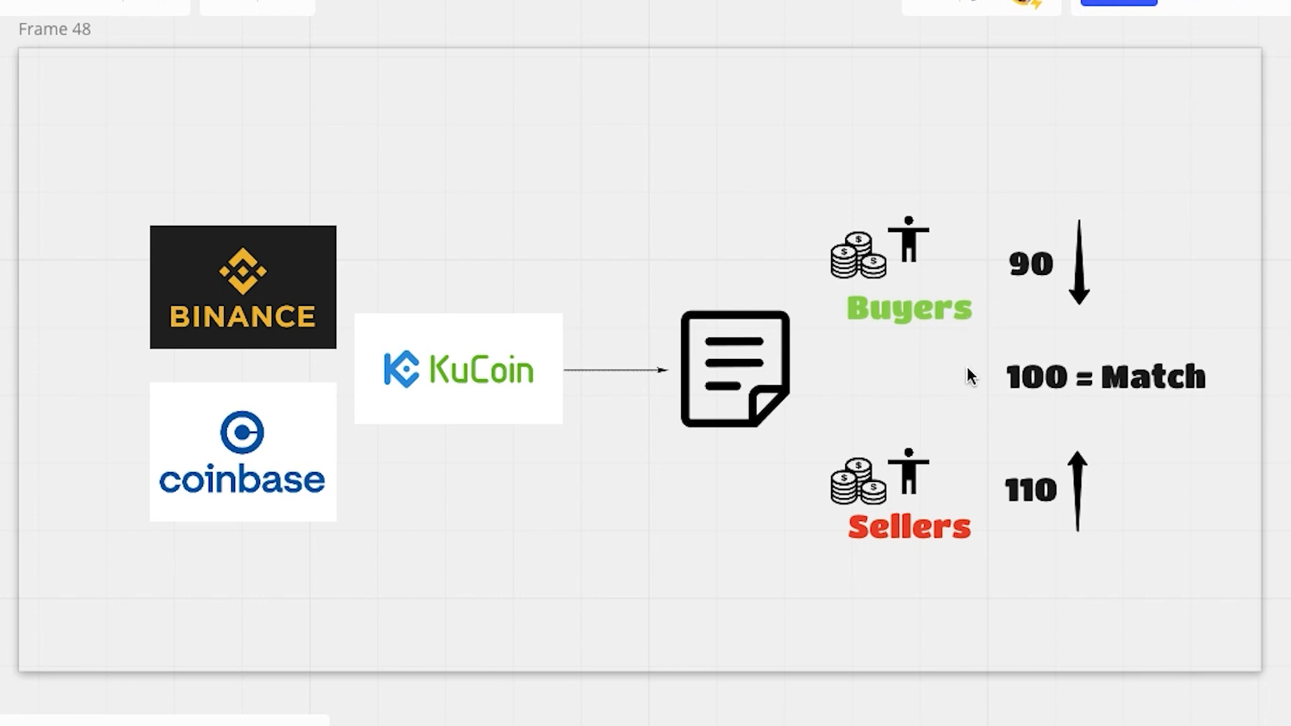
{"action": "mouse_move", "coordinate": [1083, 389]}
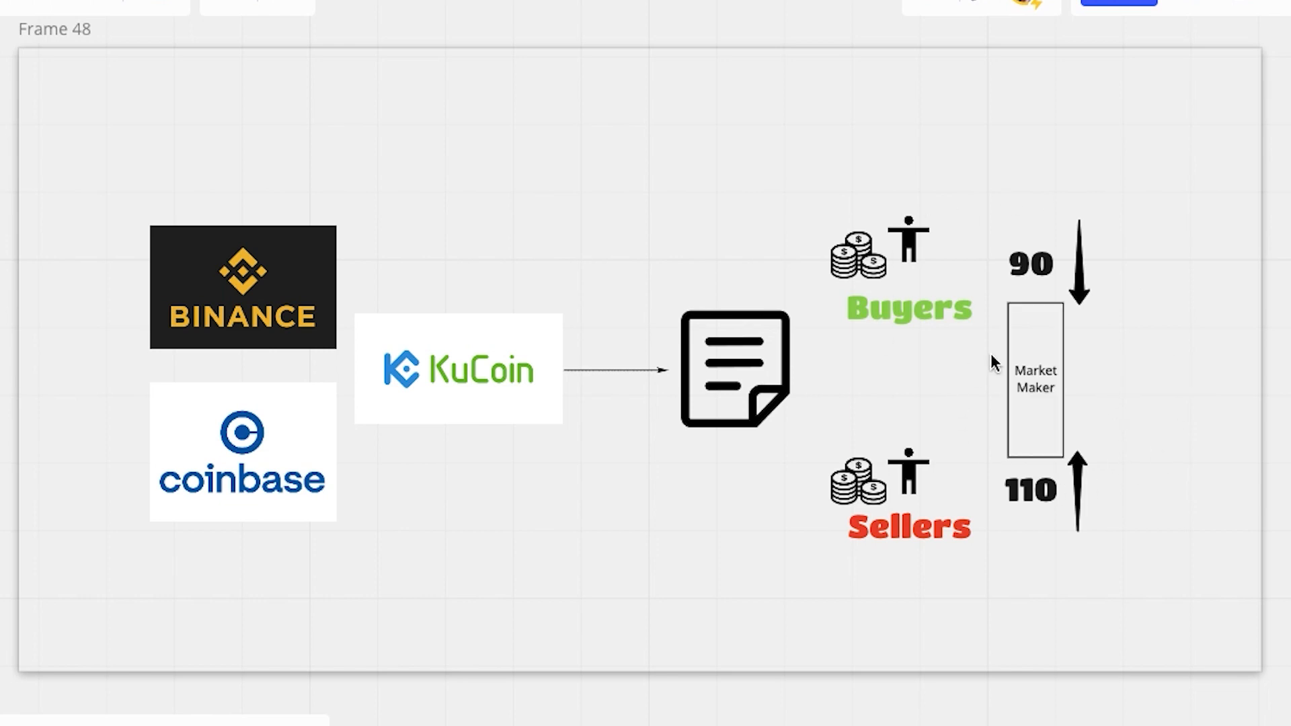
{"action": "mouse_move", "coordinate": [1041, 395]}
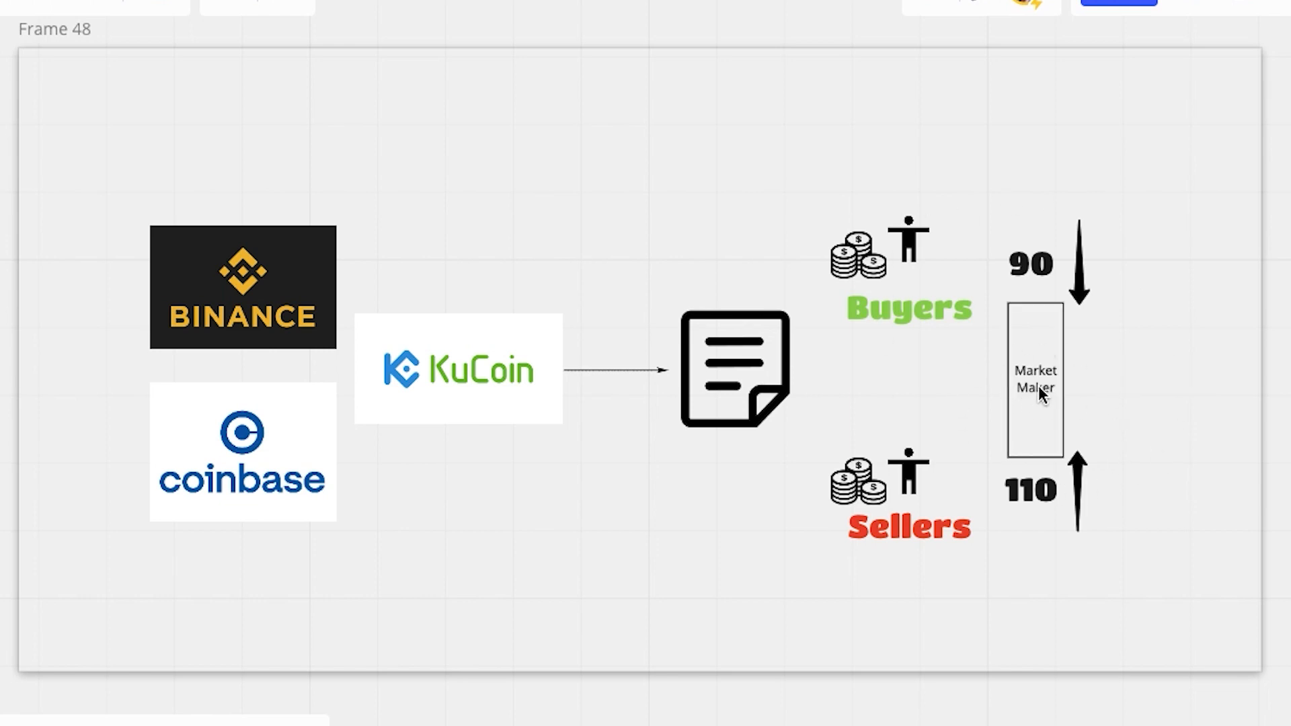
{"action": "mouse_move", "coordinate": [1117, 449]}
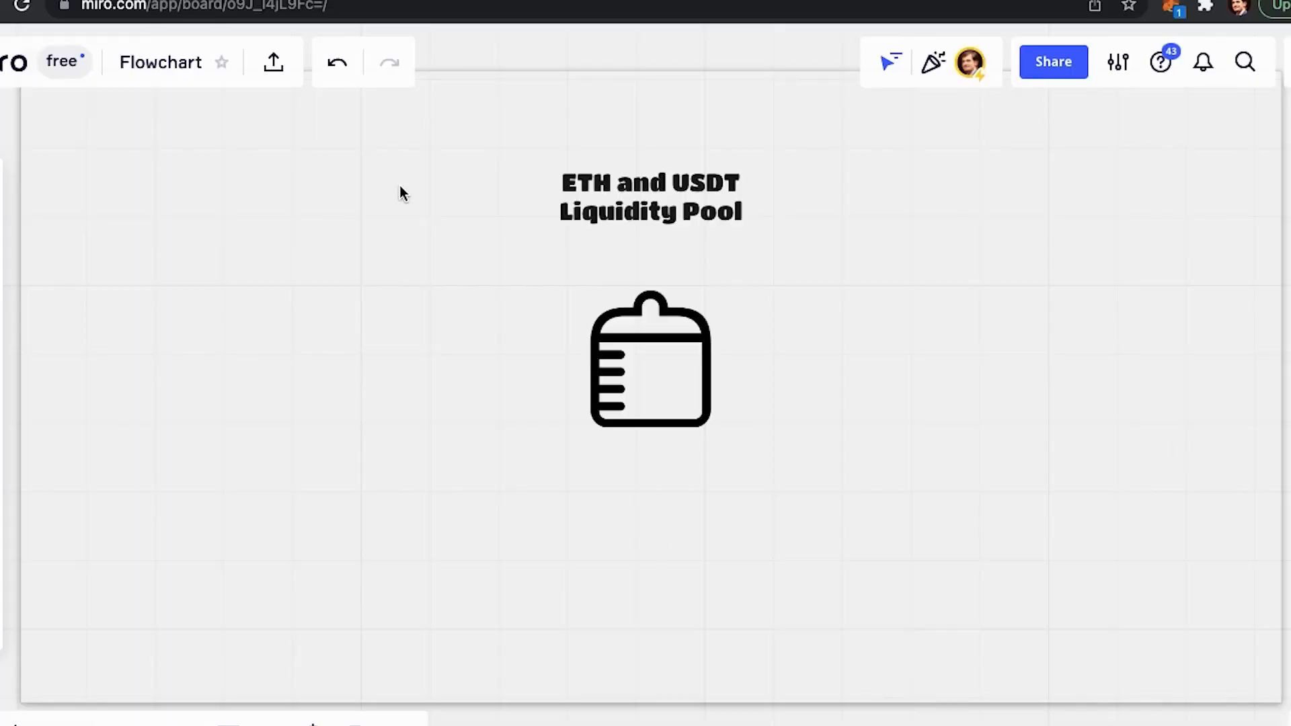
Step: Reveal the person icon sending ETH and USDT through curved arrows into the pool icon
{"action": "left_click", "coordinate": [389, 62]}
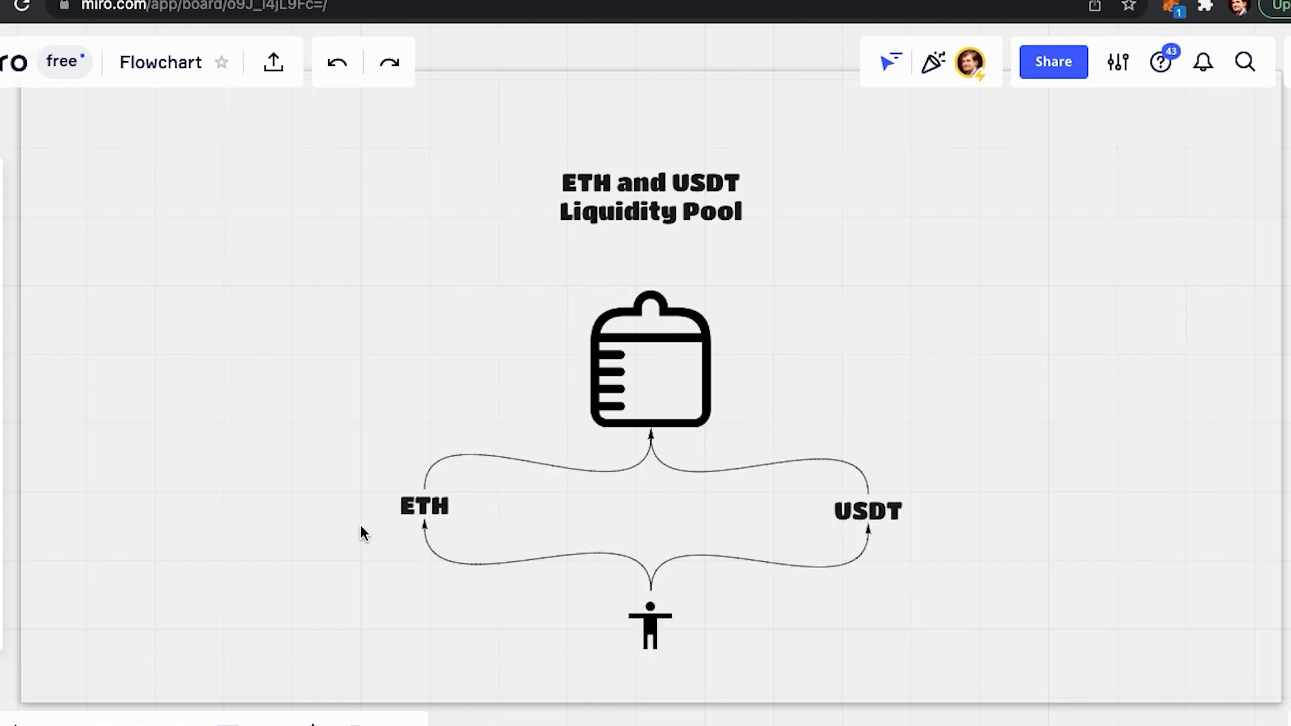
{"action": "mouse_move", "coordinate": [560, 310]}
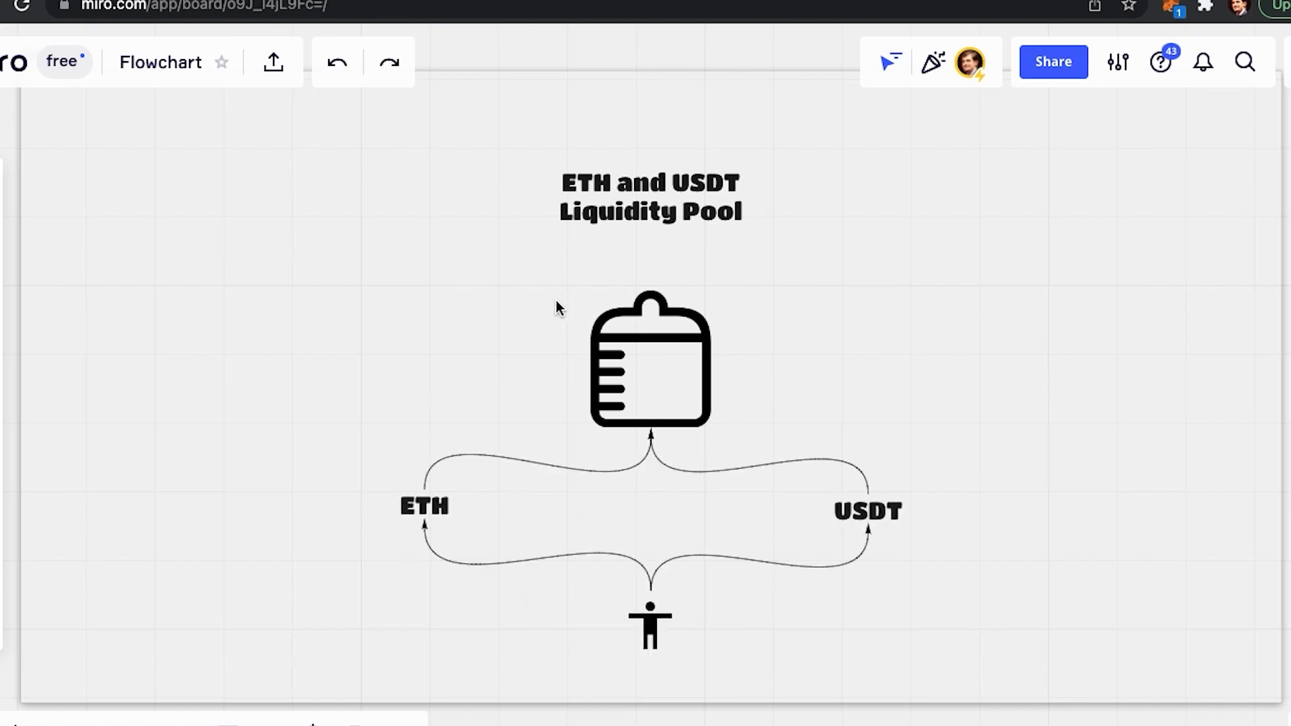
{"action": "mouse_move", "coordinate": [624, 390]}
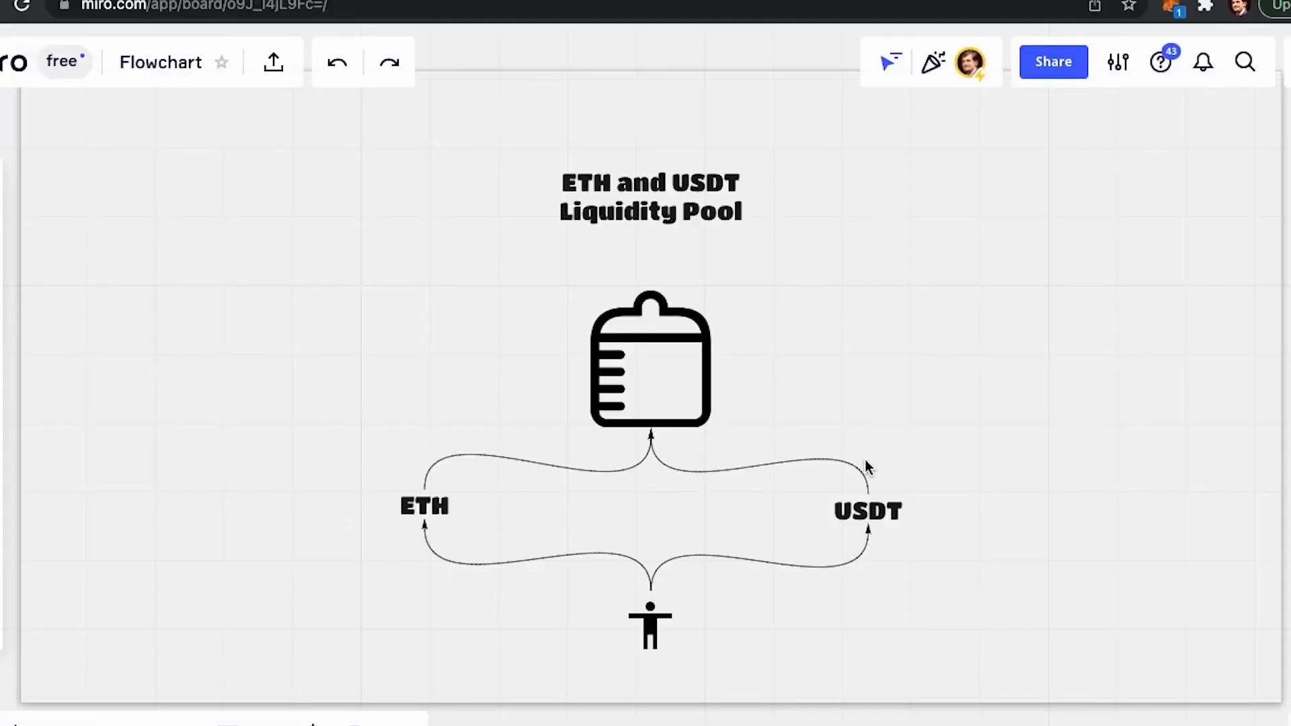
{"action": "mouse_move", "coordinate": [645, 661]}
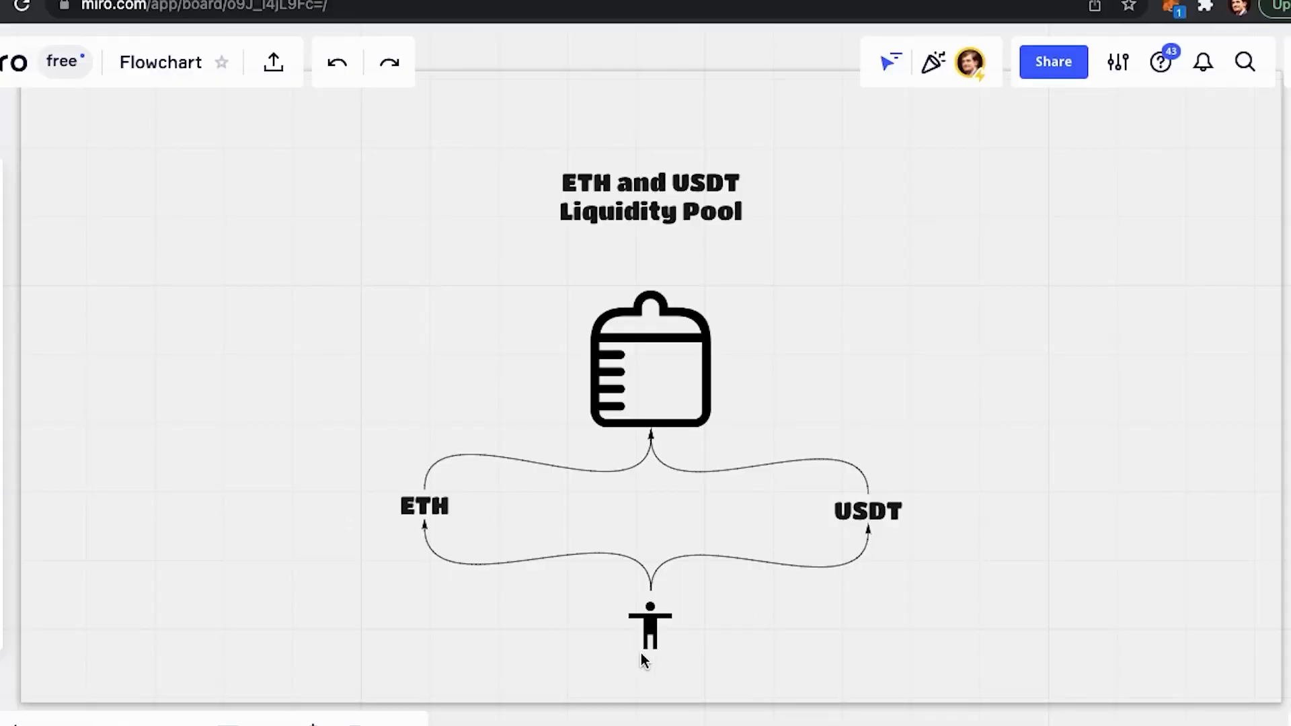
{"action": "mouse_move", "coordinate": [625, 391]}
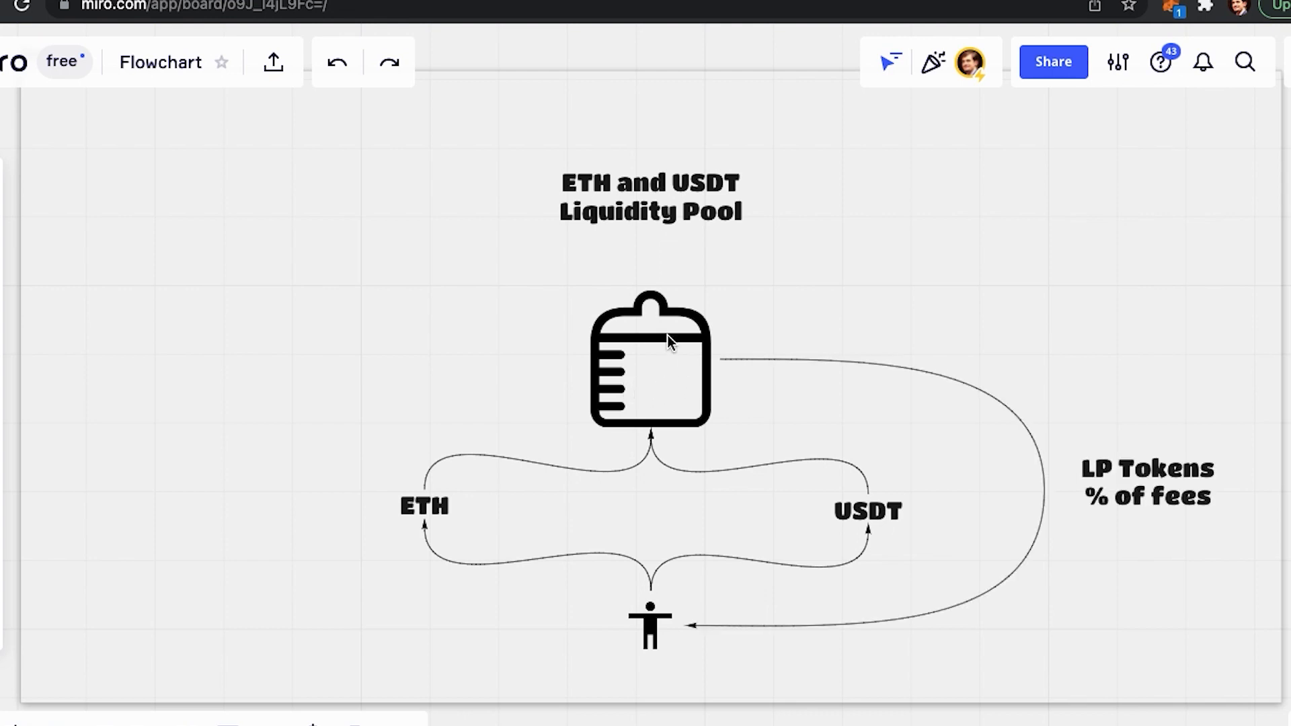
{"action": "mouse_move", "coordinate": [1058, 493]}
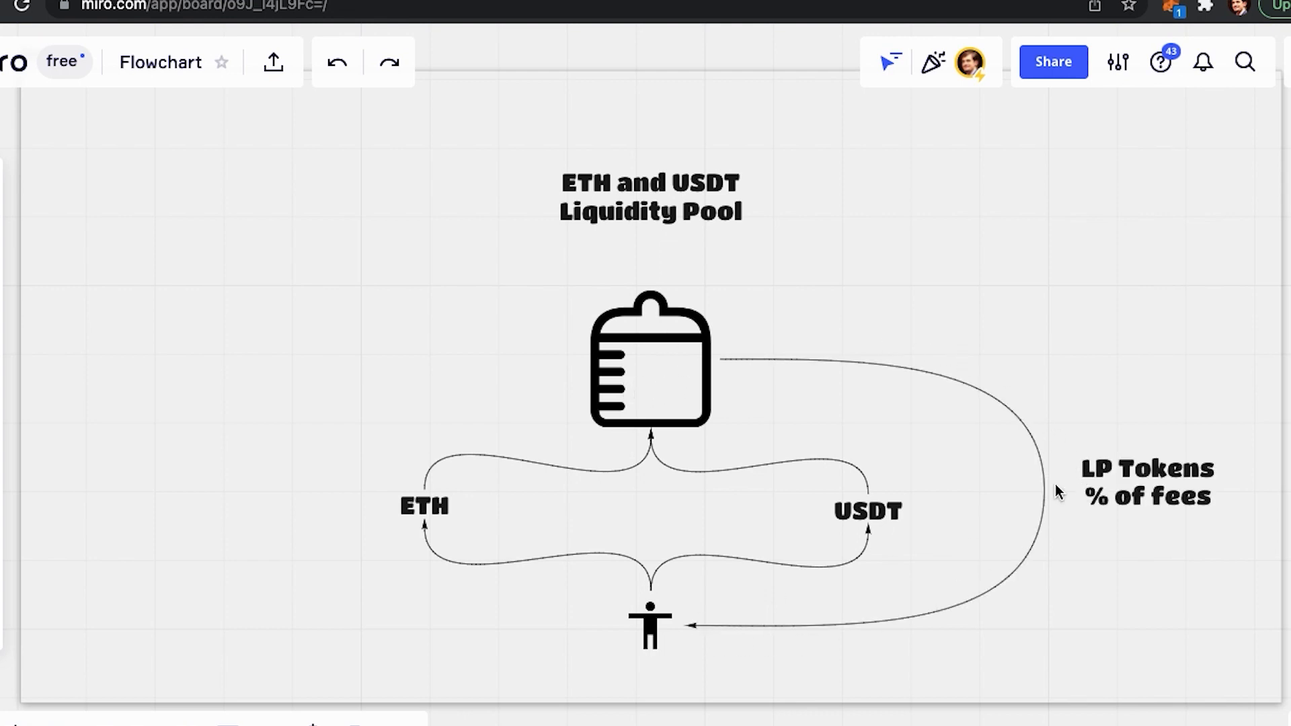
{"action": "mouse_move", "coordinate": [1050, 517]}
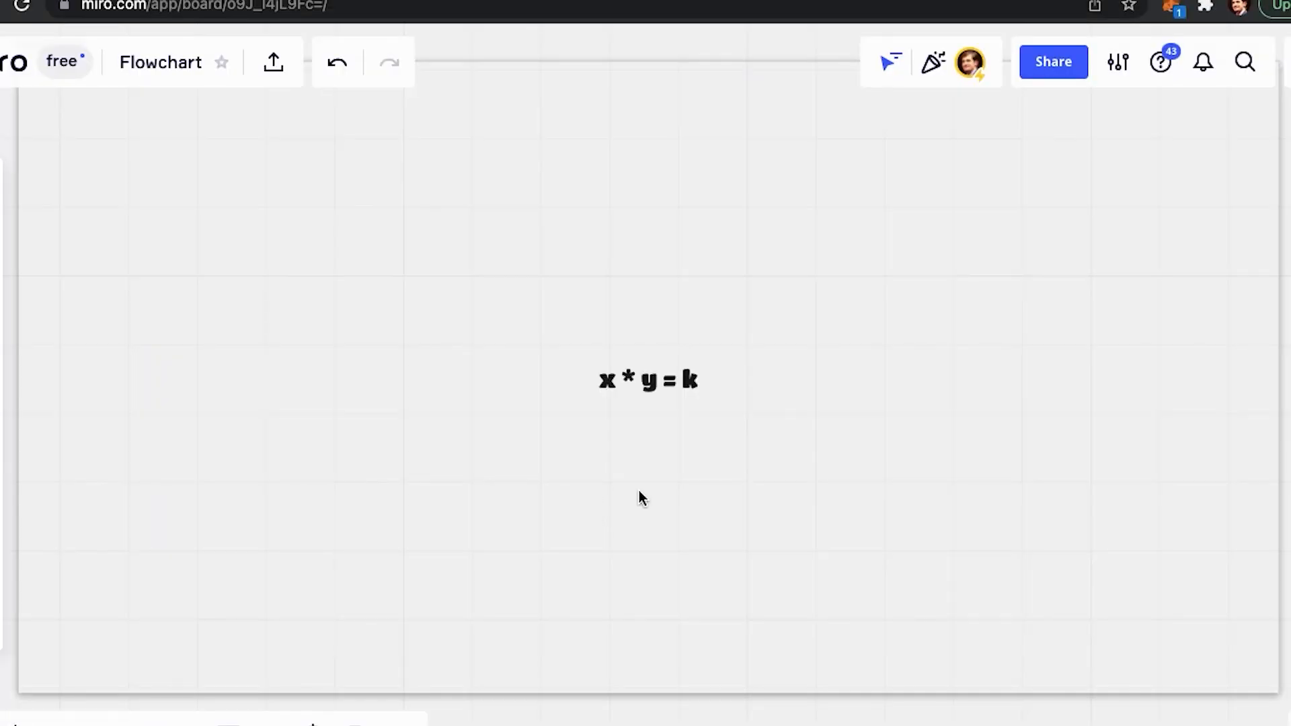
{"action": "mouse_move", "coordinate": [647, 469]}
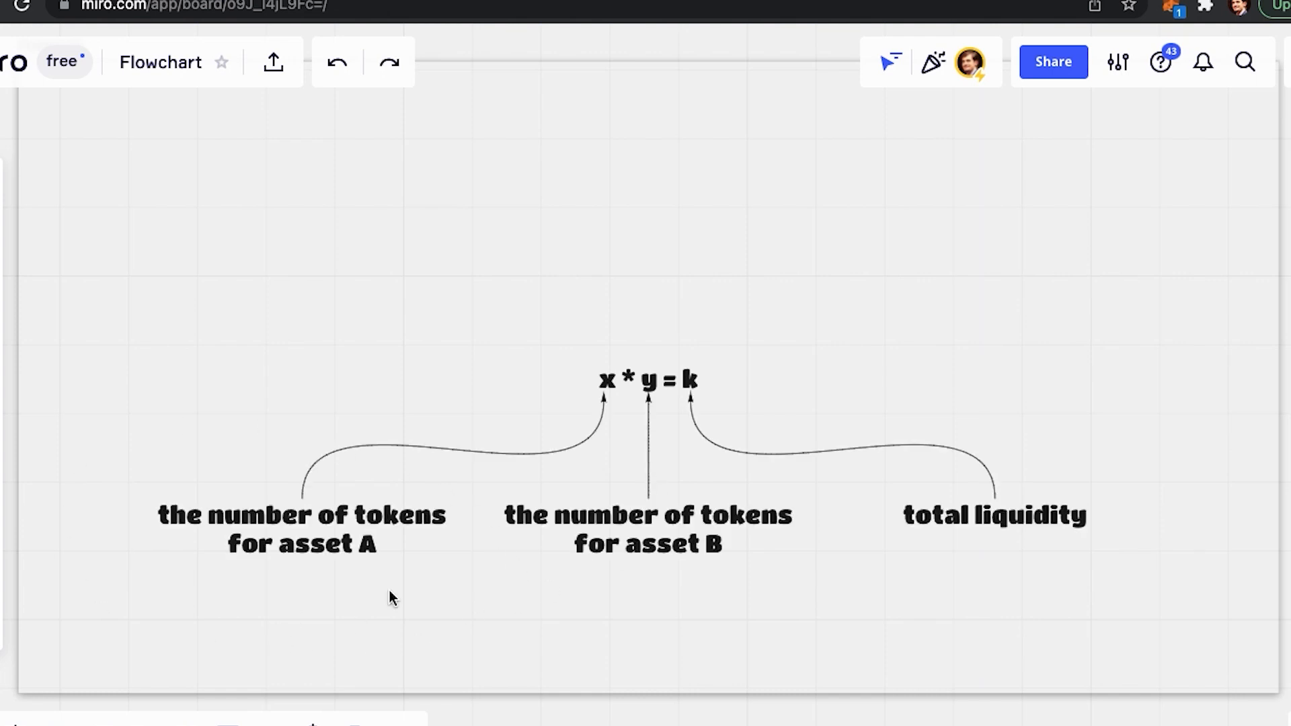
{"action": "mouse_move", "coordinate": [965, 589]}
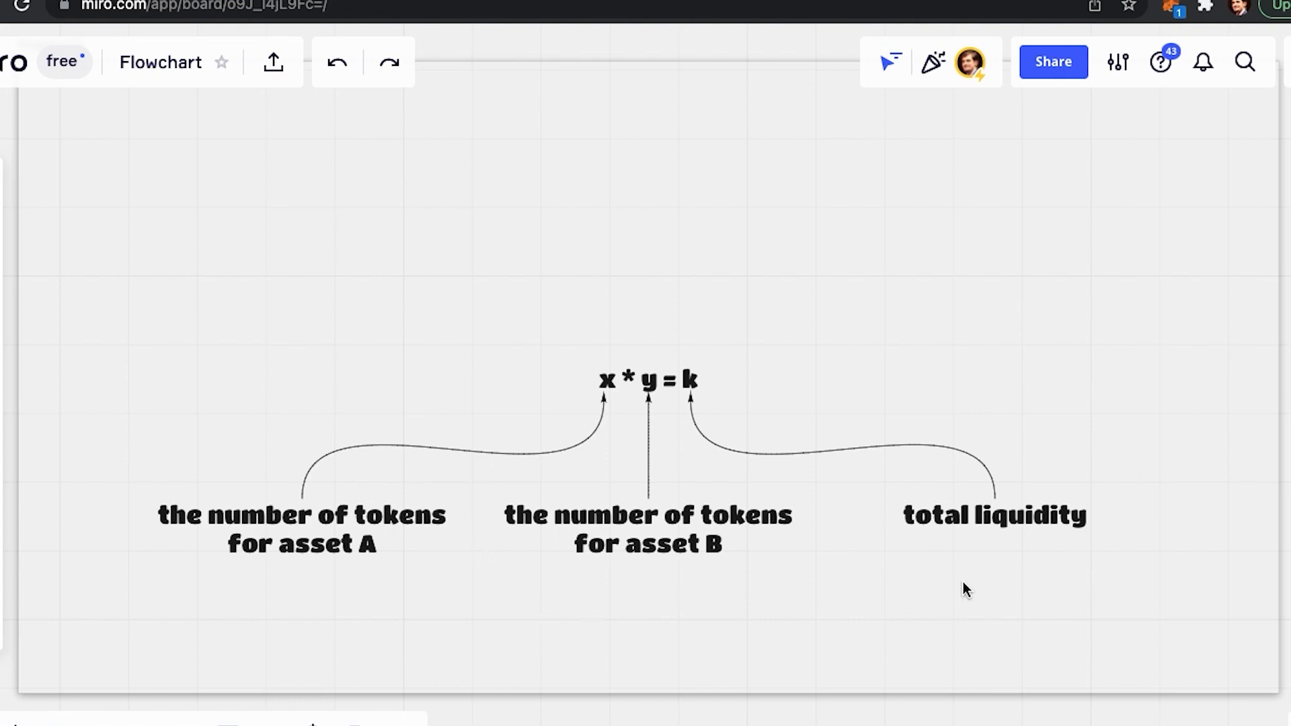
{"action": "mouse_move", "coordinate": [641, 480]}
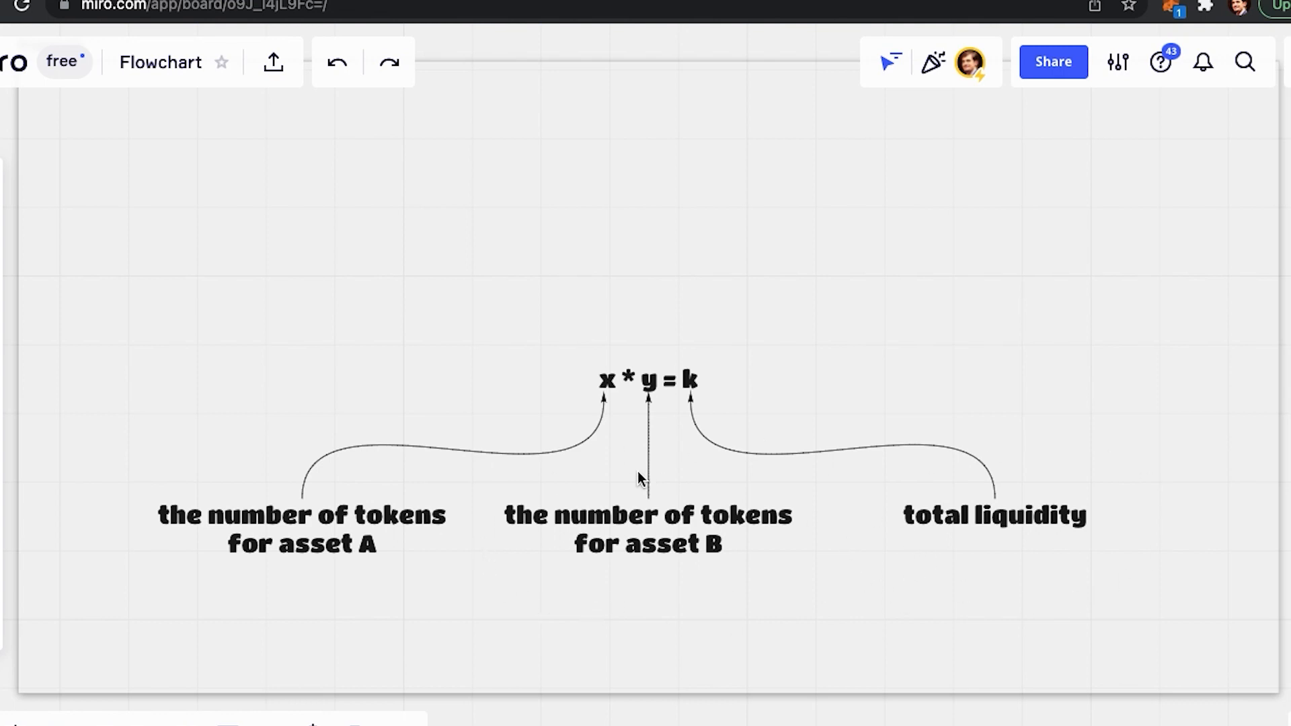
{"action": "mouse_move", "coordinate": [647, 483]}
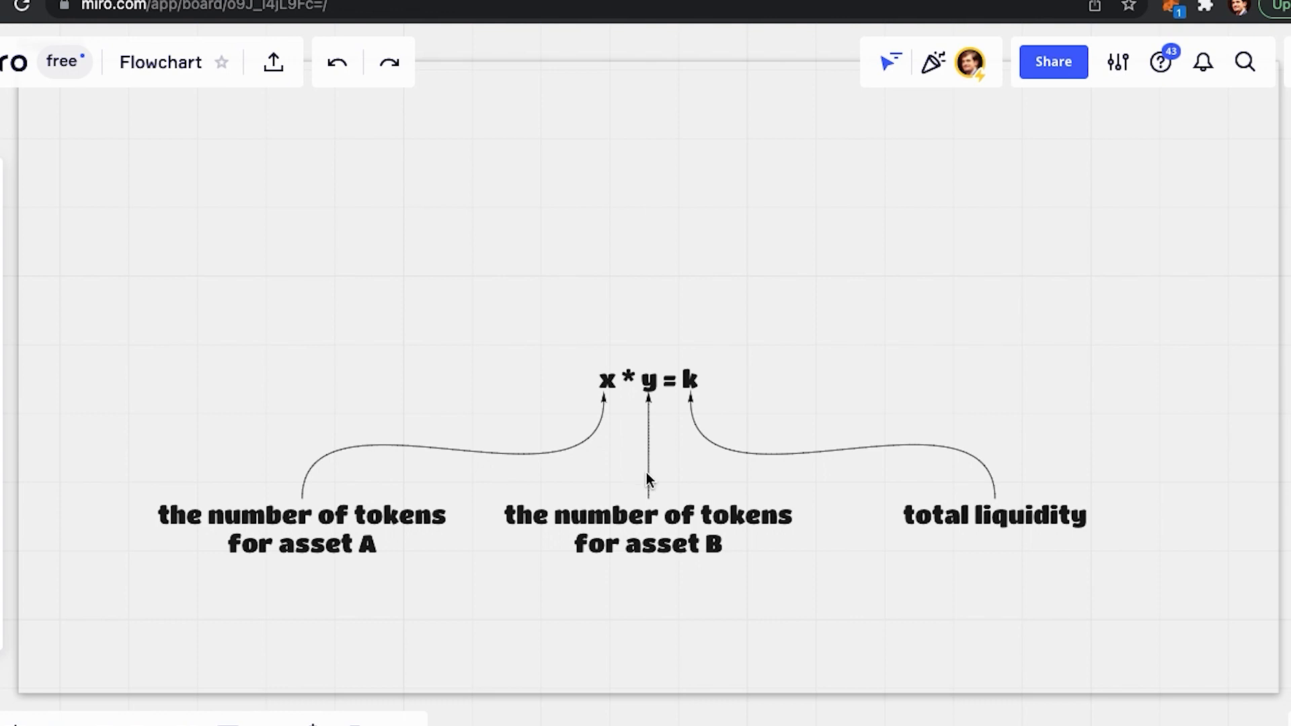
{"action": "mouse_move", "coordinate": [643, 479]}
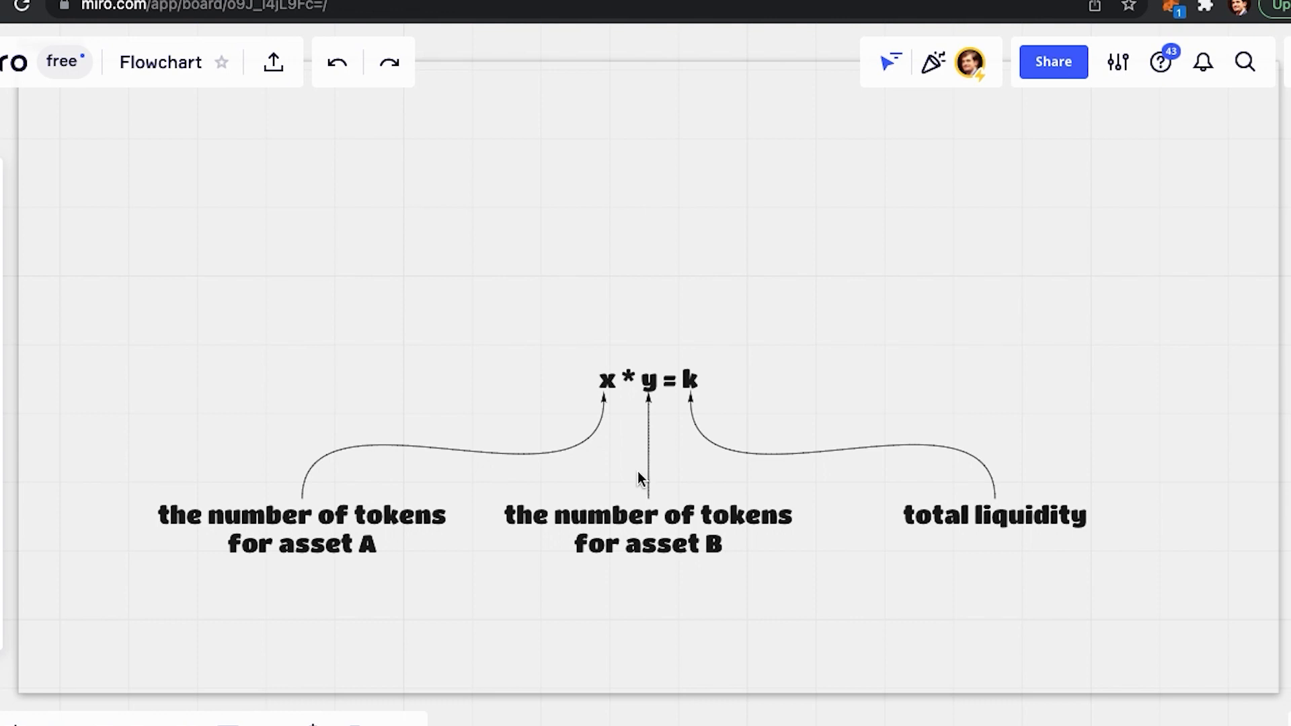
{"action": "mouse_move", "coordinate": [647, 482]}
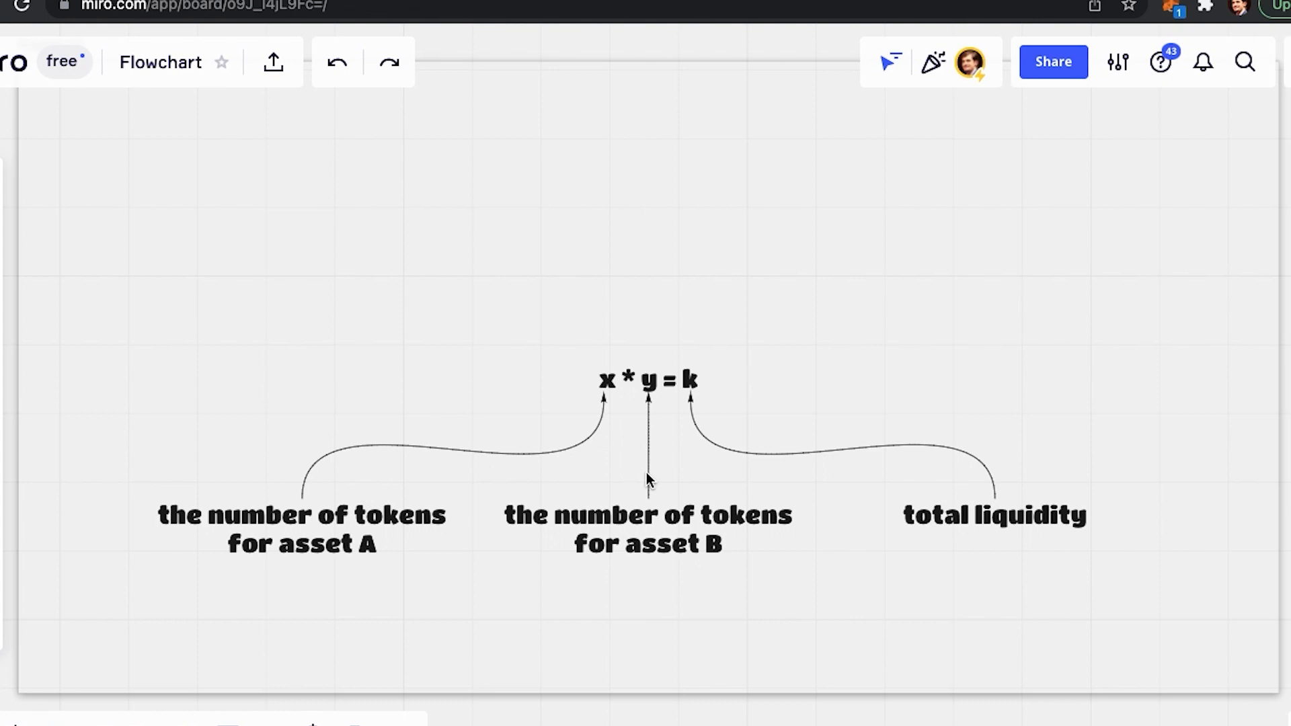
{"action": "mouse_move", "coordinate": [643, 481]}
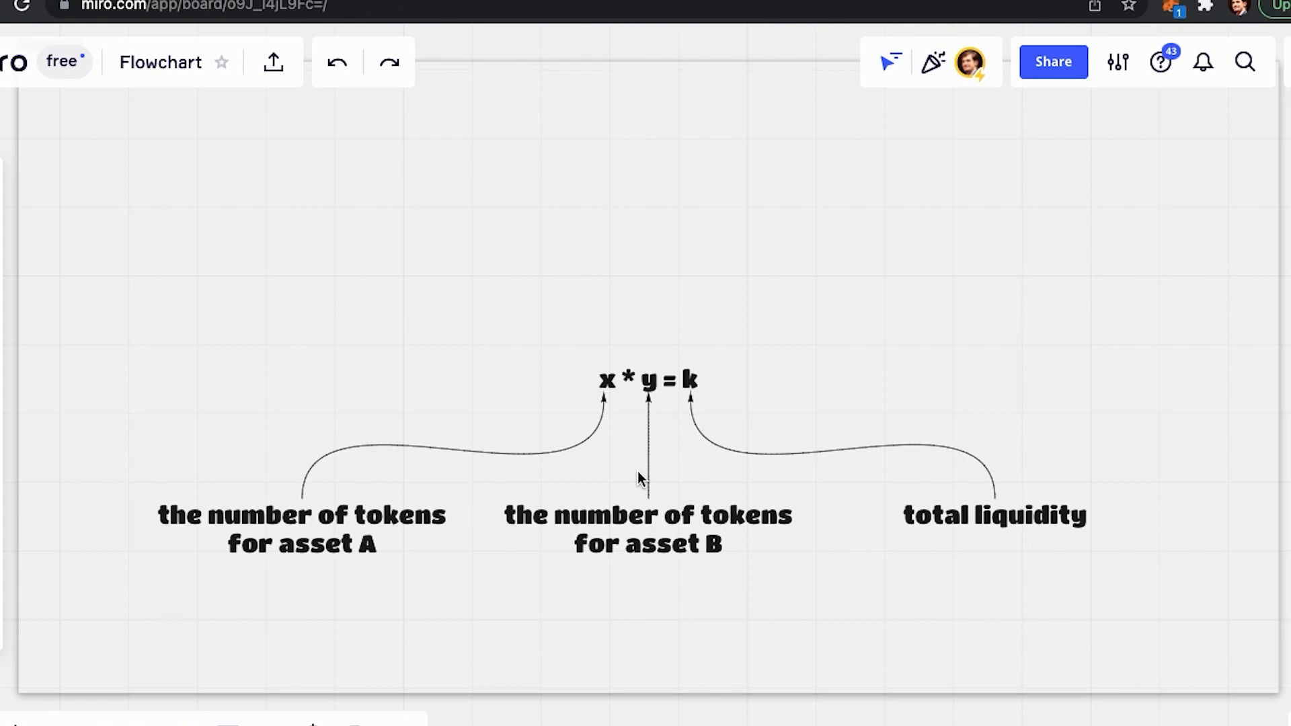
{"action": "mouse_move", "coordinate": [589, 467]}
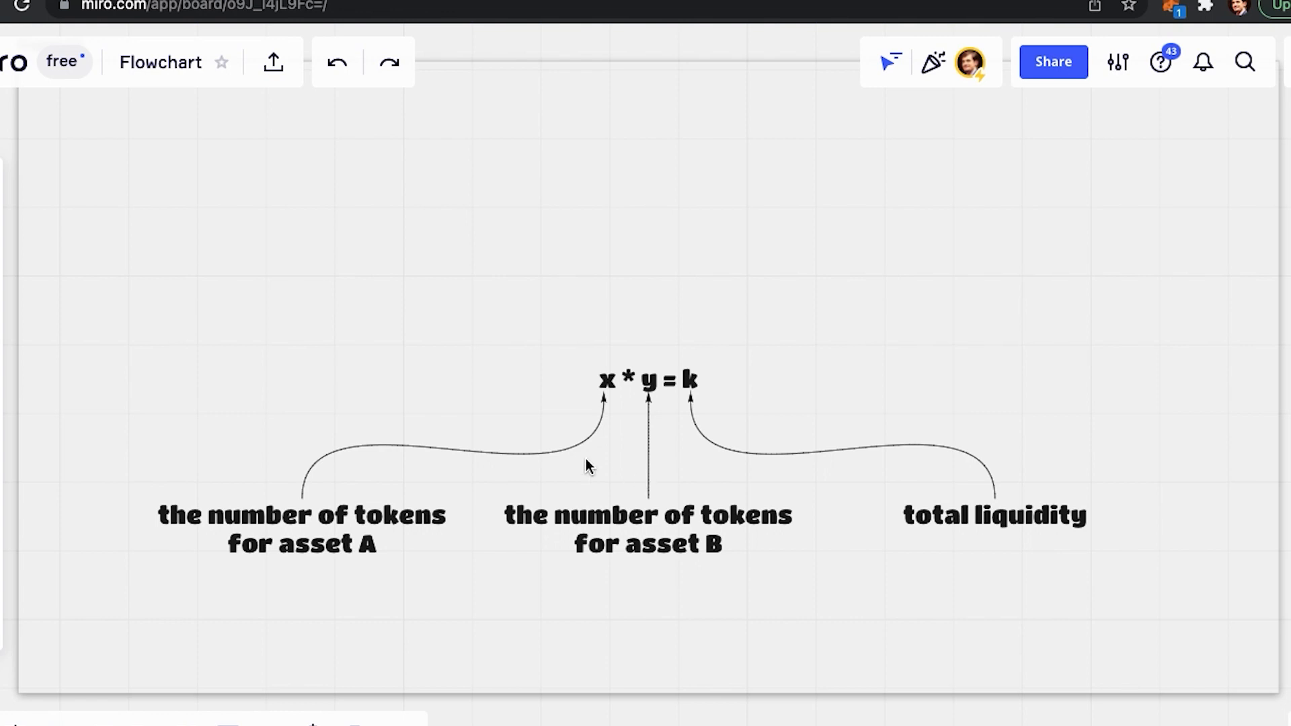
{"action": "mouse_move", "coordinate": [629, 459]}
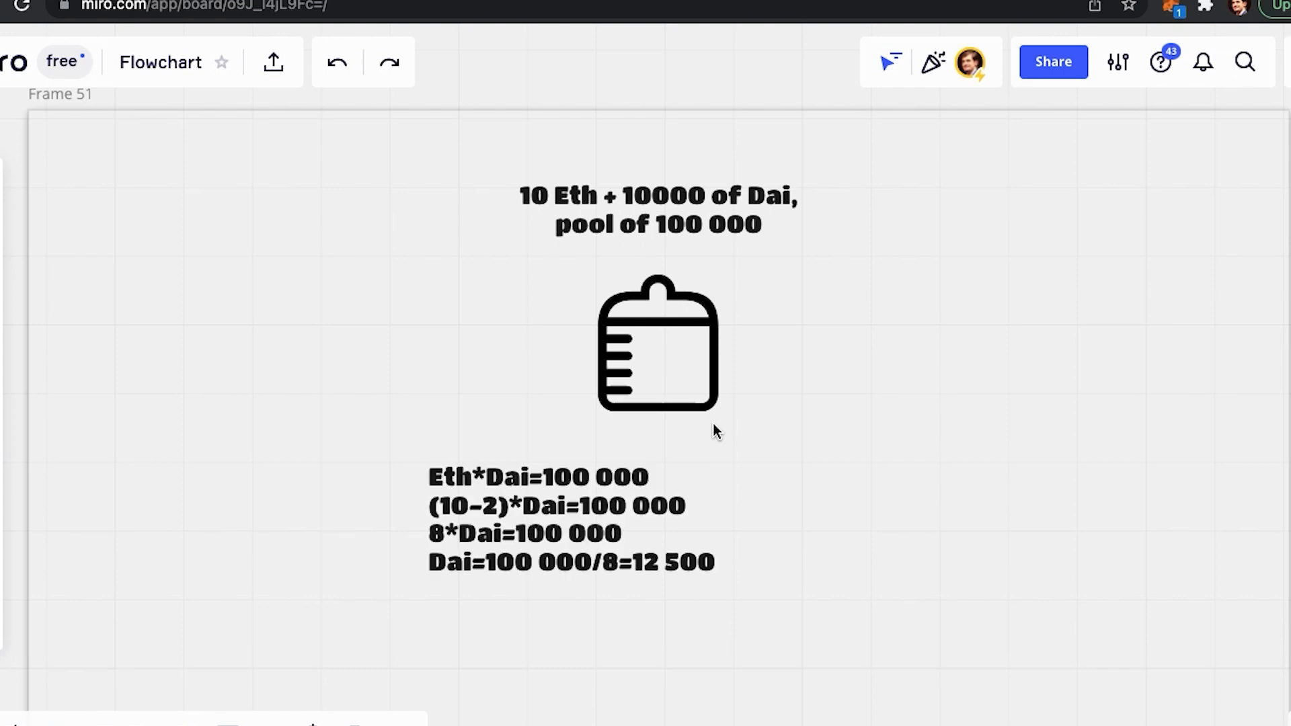
{"action": "mouse_move", "coordinate": [682, 486]}
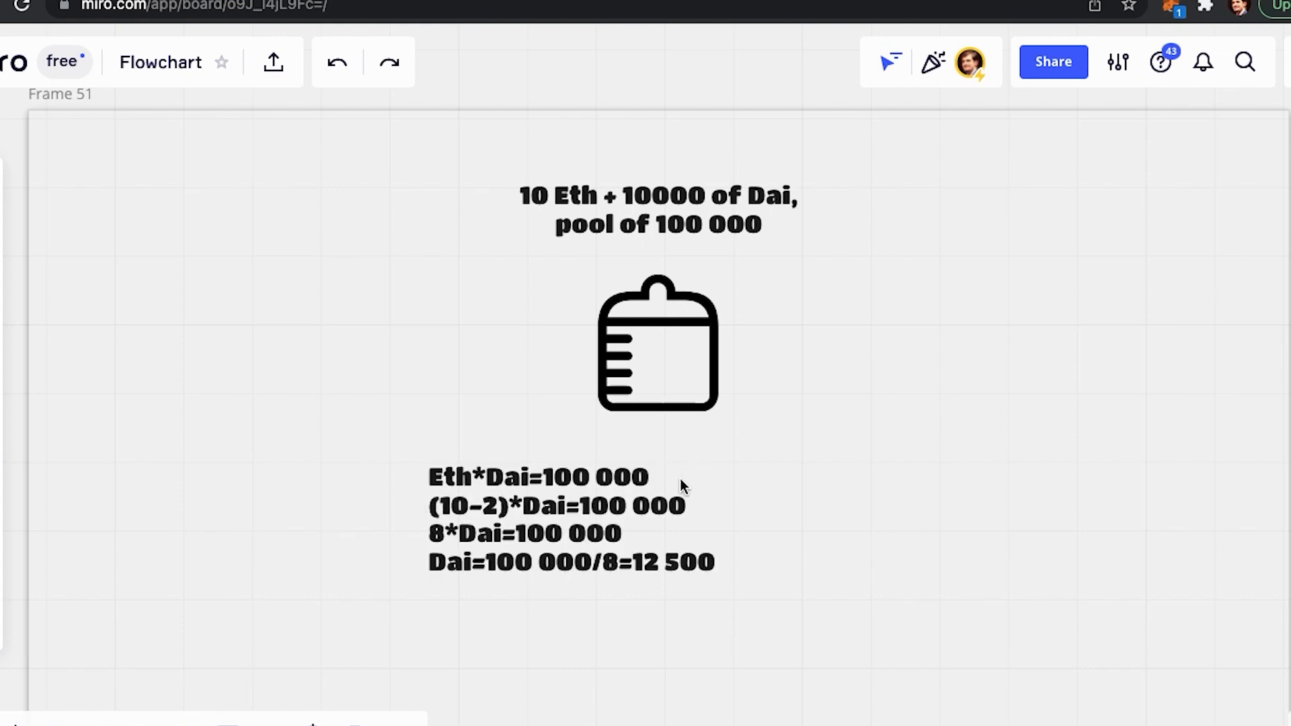
{"action": "mouse_move", "coordinate": [761, 544]}
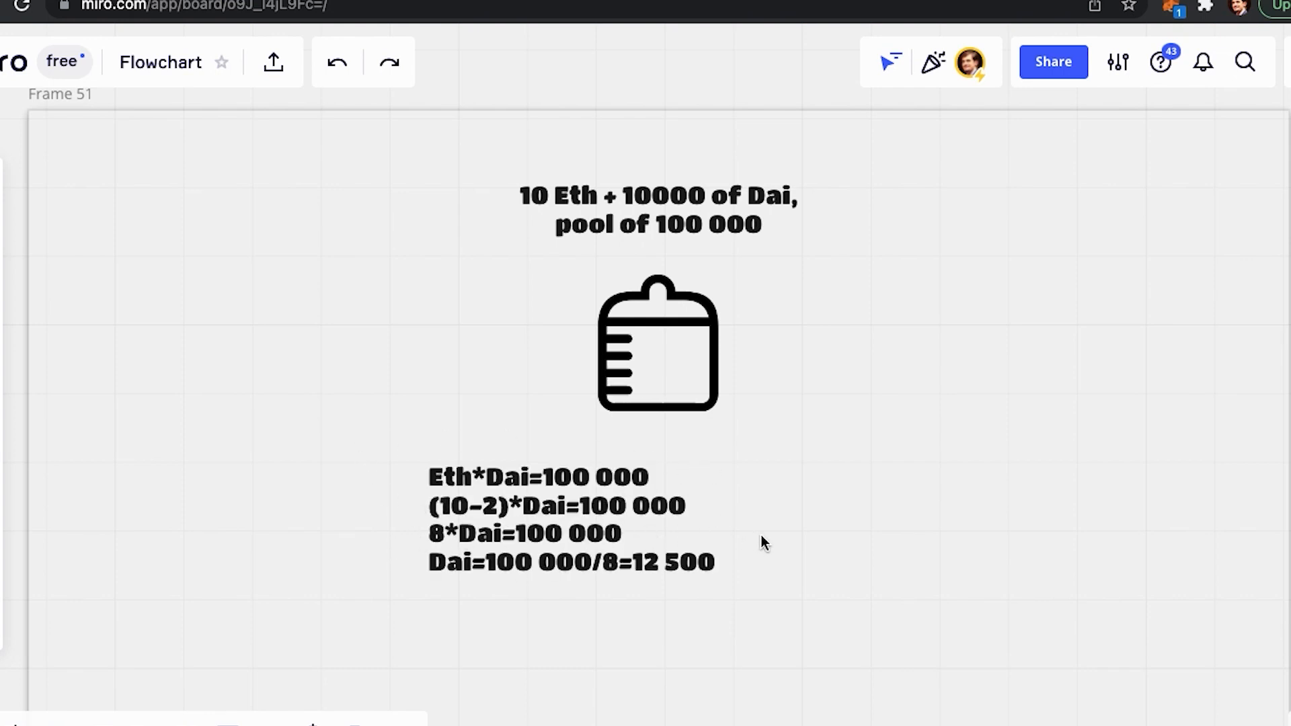
{"action": "mouse_move", "coordinate": [482, 587]}
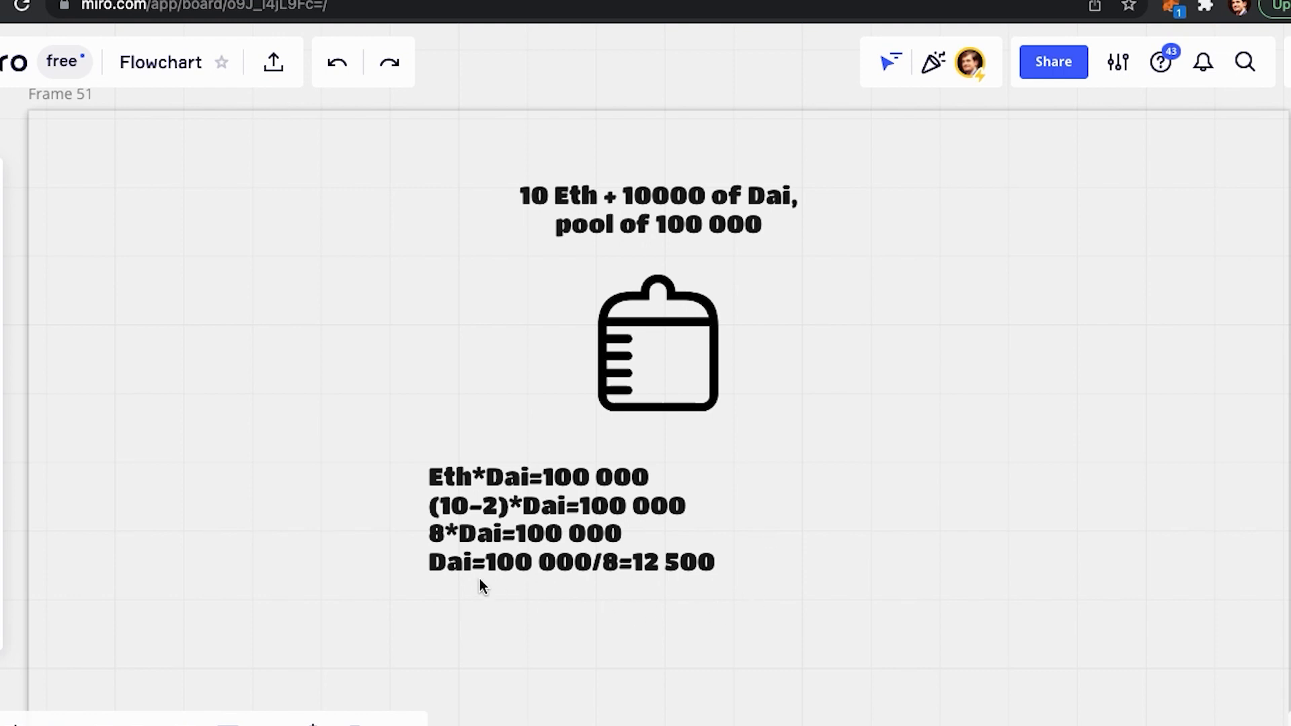
{"action": "mouse_move", "coordinate": [416, 571]}
{"action": "type", "text": "Dai we paid: 12 500-10000 = 2500"}
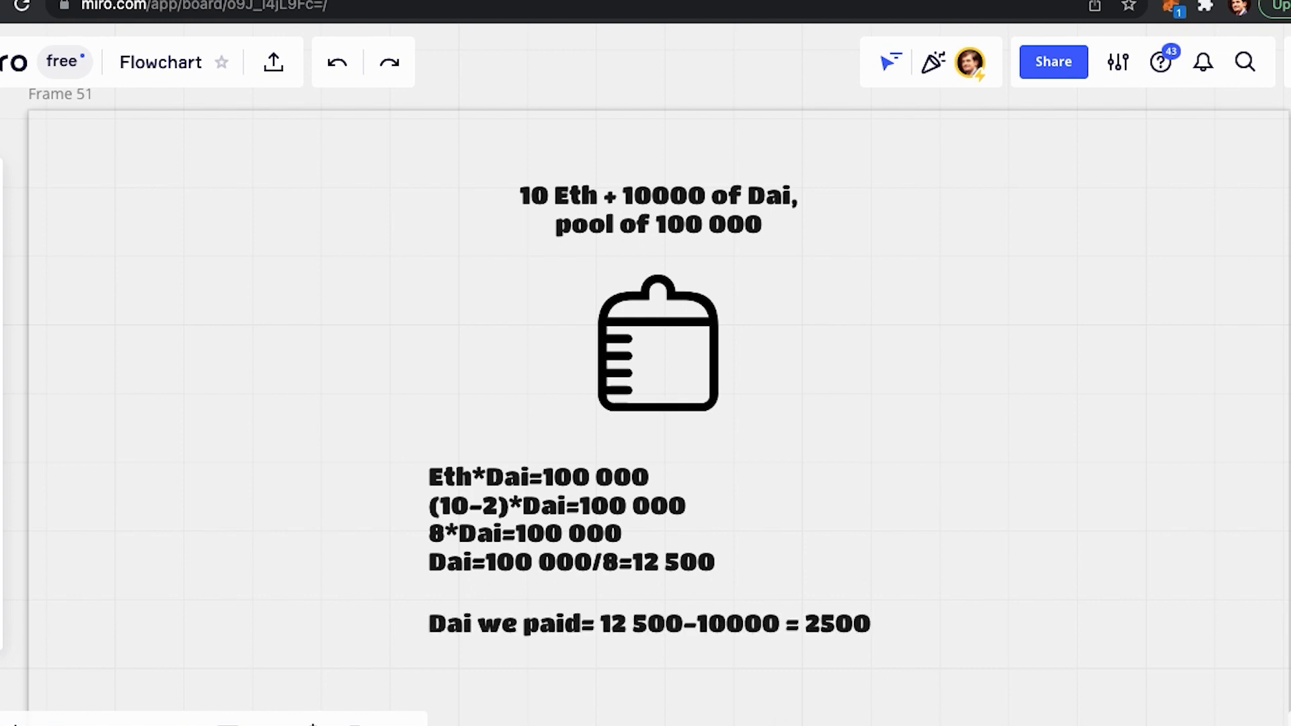
{"action": "mouse_move", "coordinate": [485, 681]}
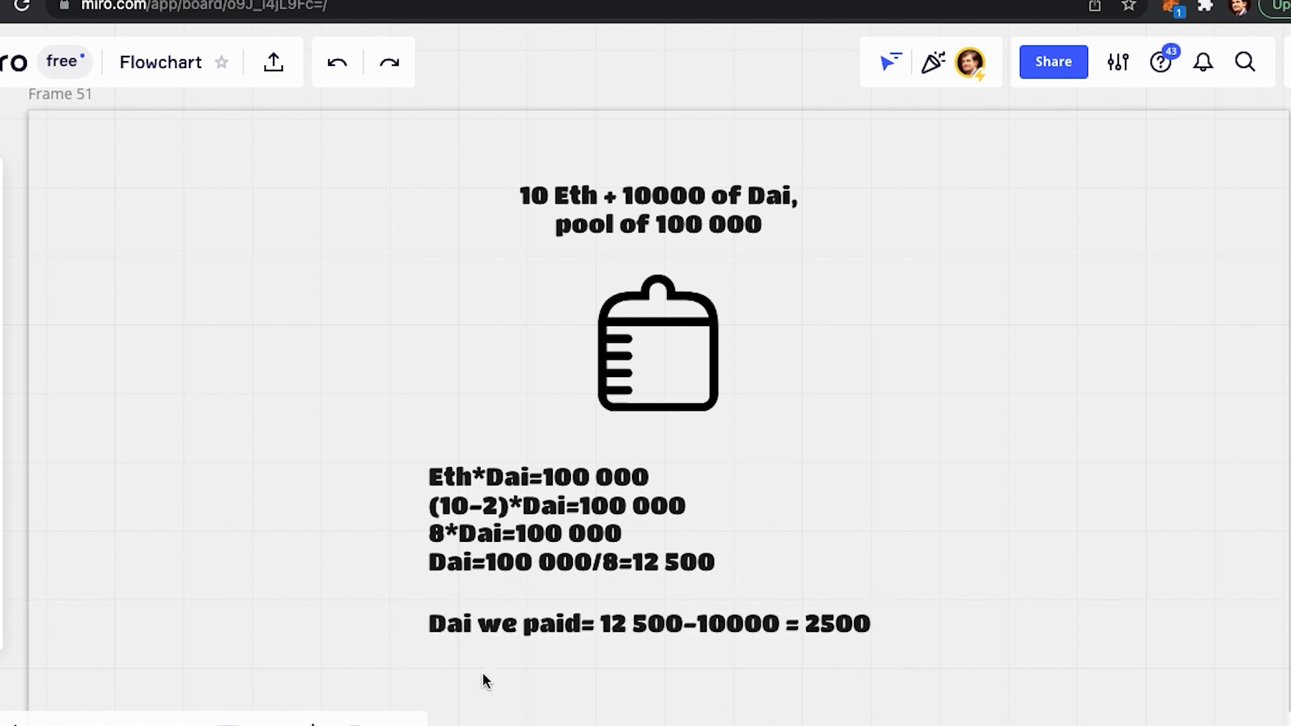
{"action": "mouse_move", "coordinate": [434, 662]}
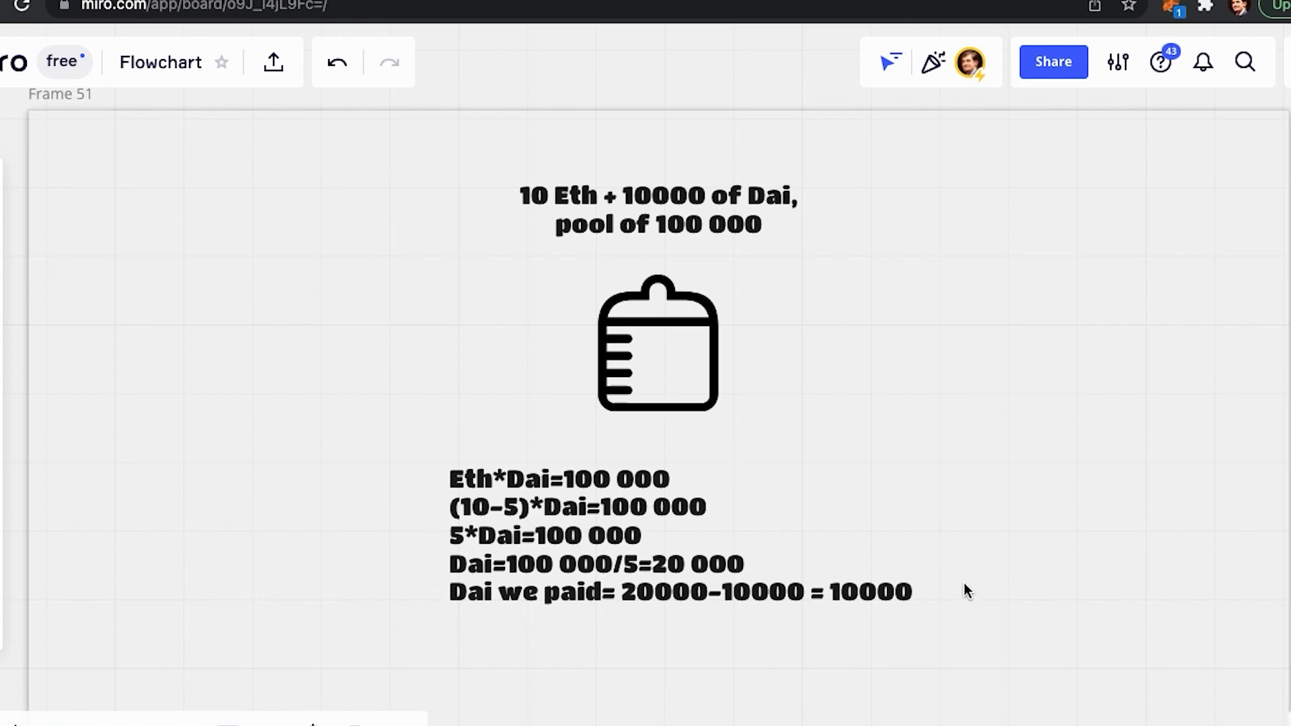
{"action": "mouse_move", "coordinate": [1032, 597]}
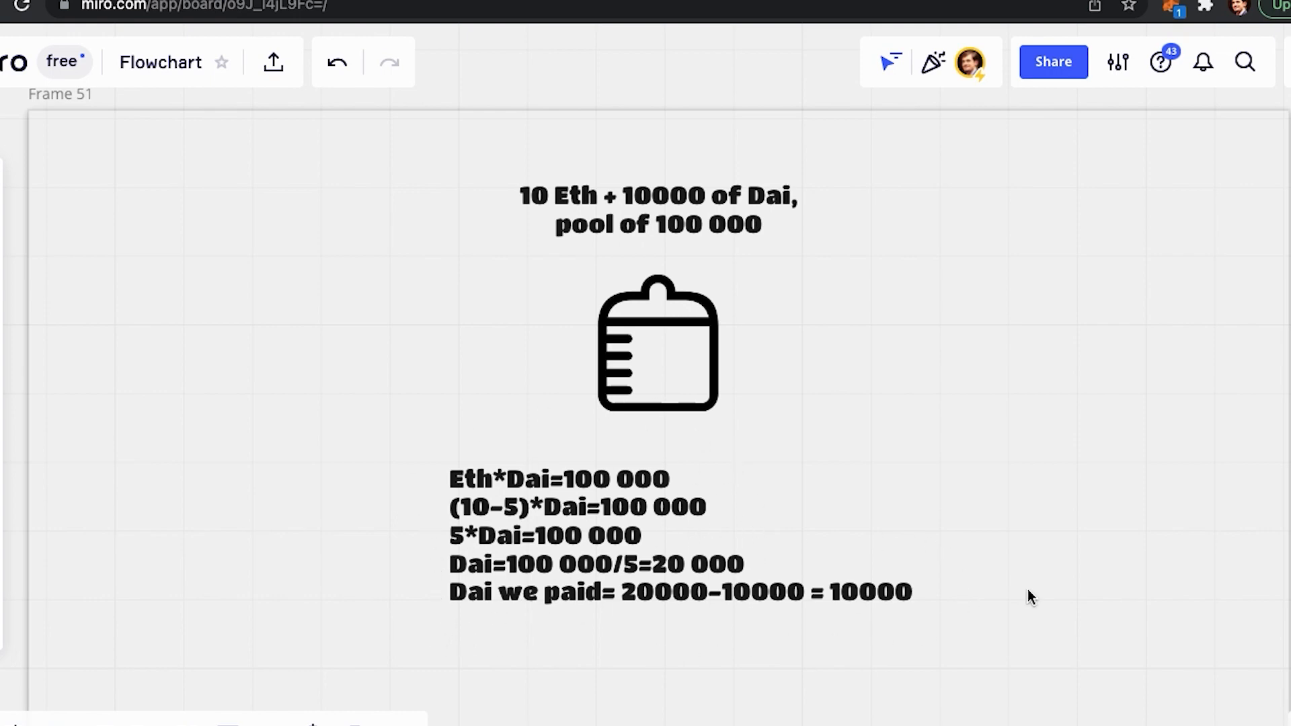
{"action": "mouse_move", "coordinate": [1047, 596]}
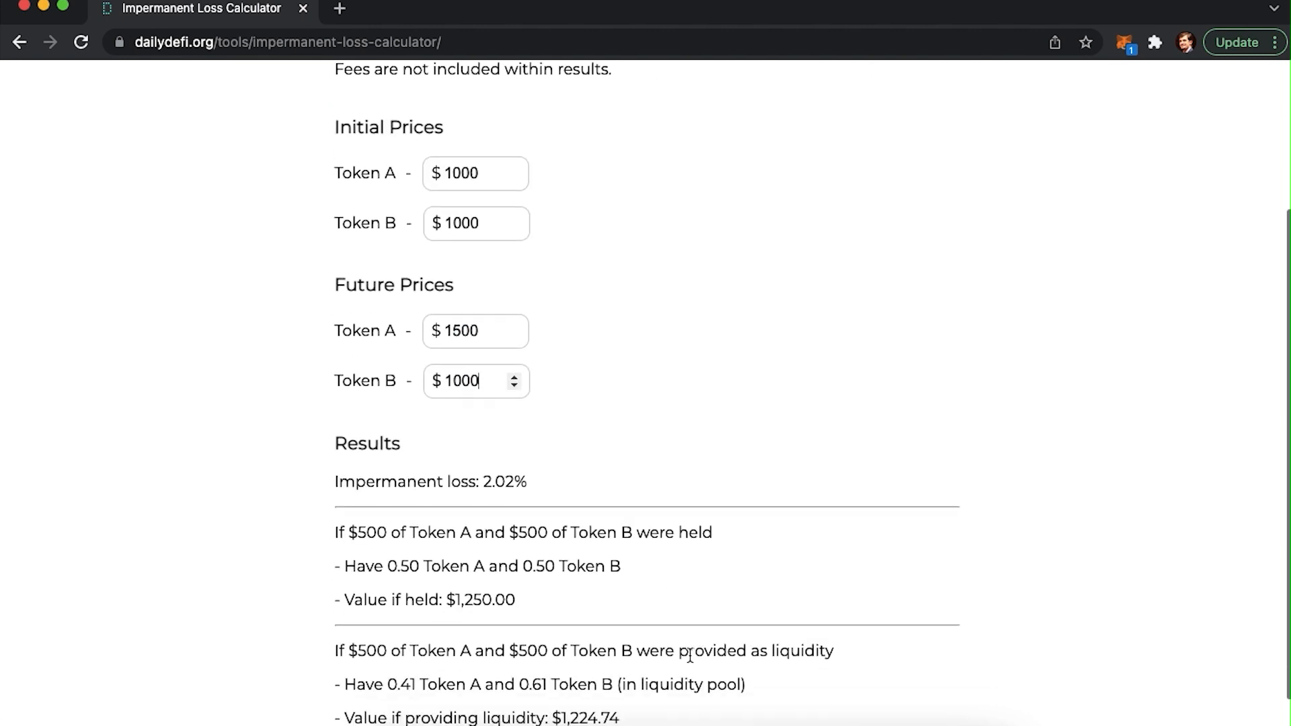
Step: Scroll to the calculator results showing 2.02% impermanent loss for Token A at $1500
{"action": "scroll", "scroll_direction": "down", "scroll_amount": 3}
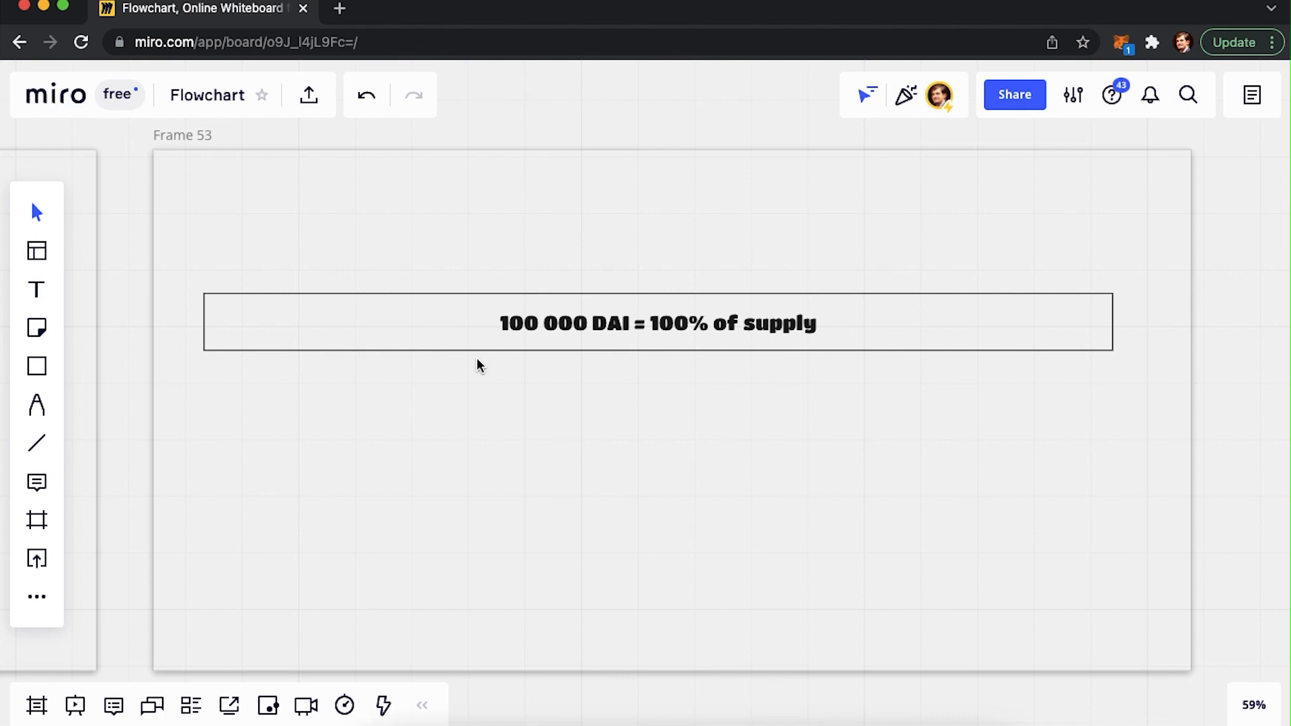
{"action": "mouse_move", "coordinate": [691, 408]}
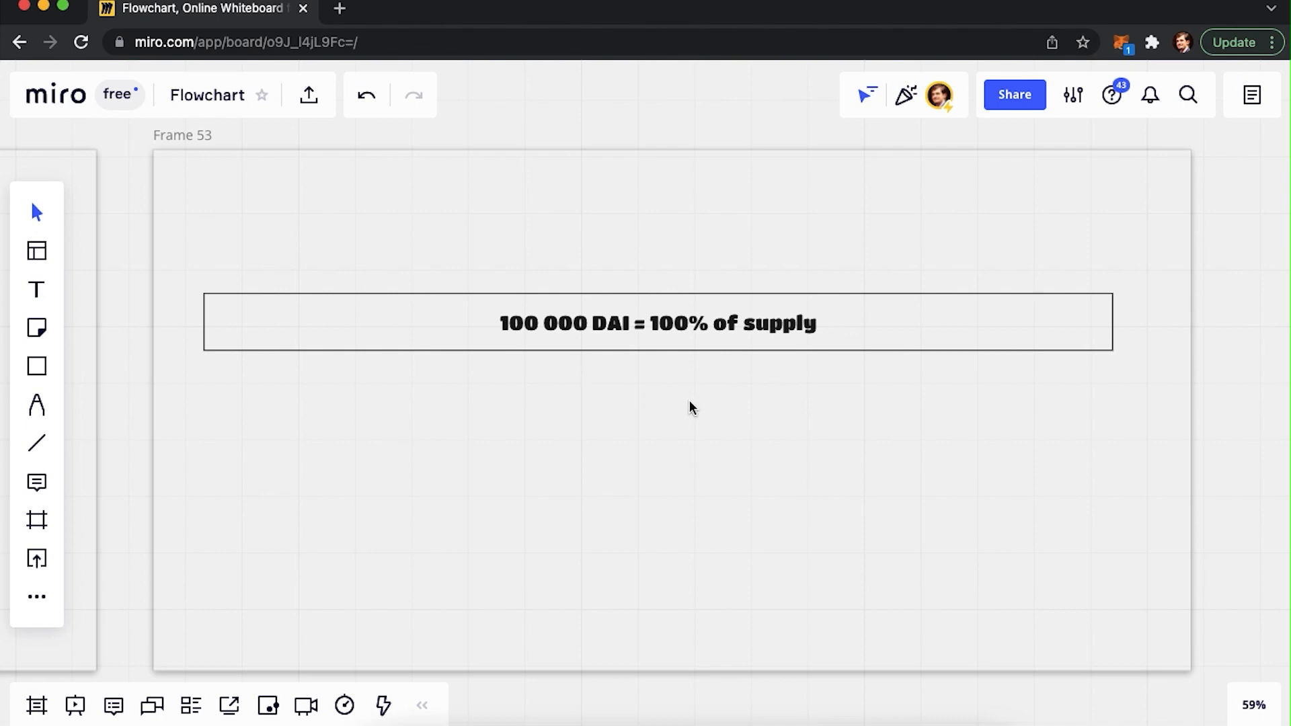
{"action": "mouse_move", "coordinate": [1114, 538]}
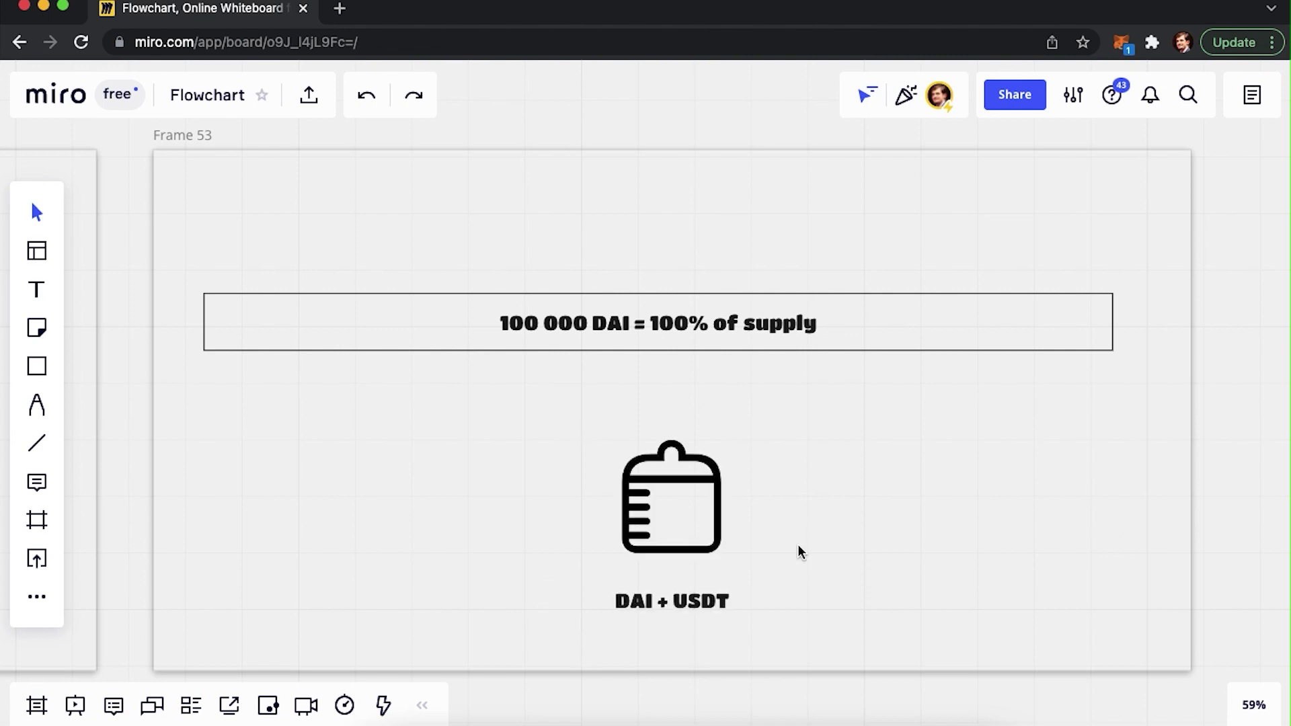
{"action": "mouse_move", "coordinate": [577, 623]}
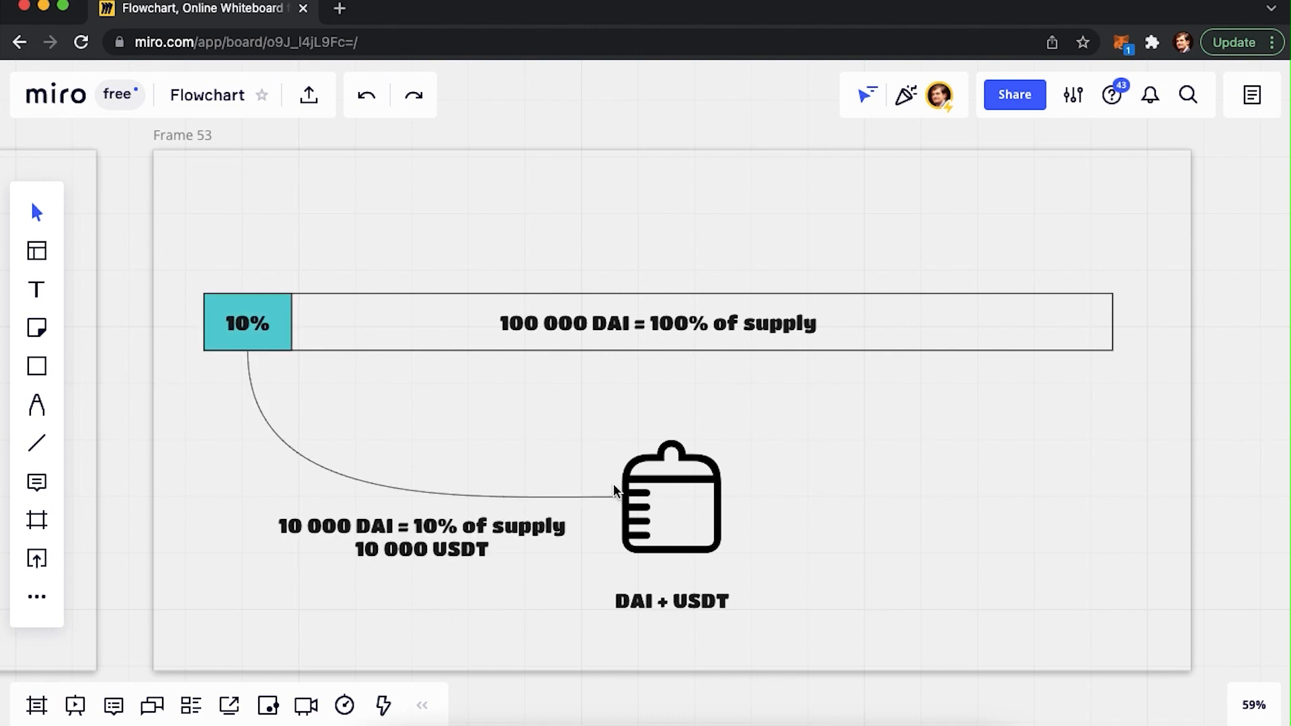
{"action": "mouse_move", "coordinate": [717, 520]}
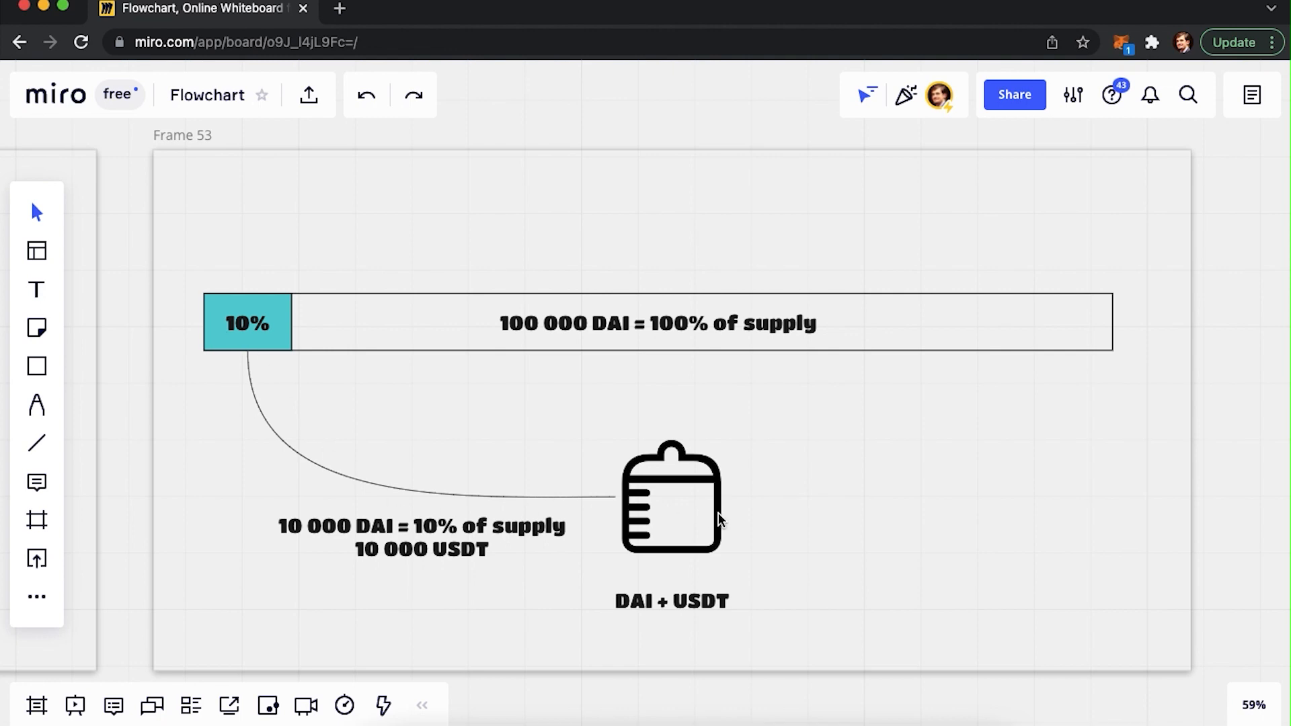
{"action": "mouse_move", "coordinate": [680, 486]}
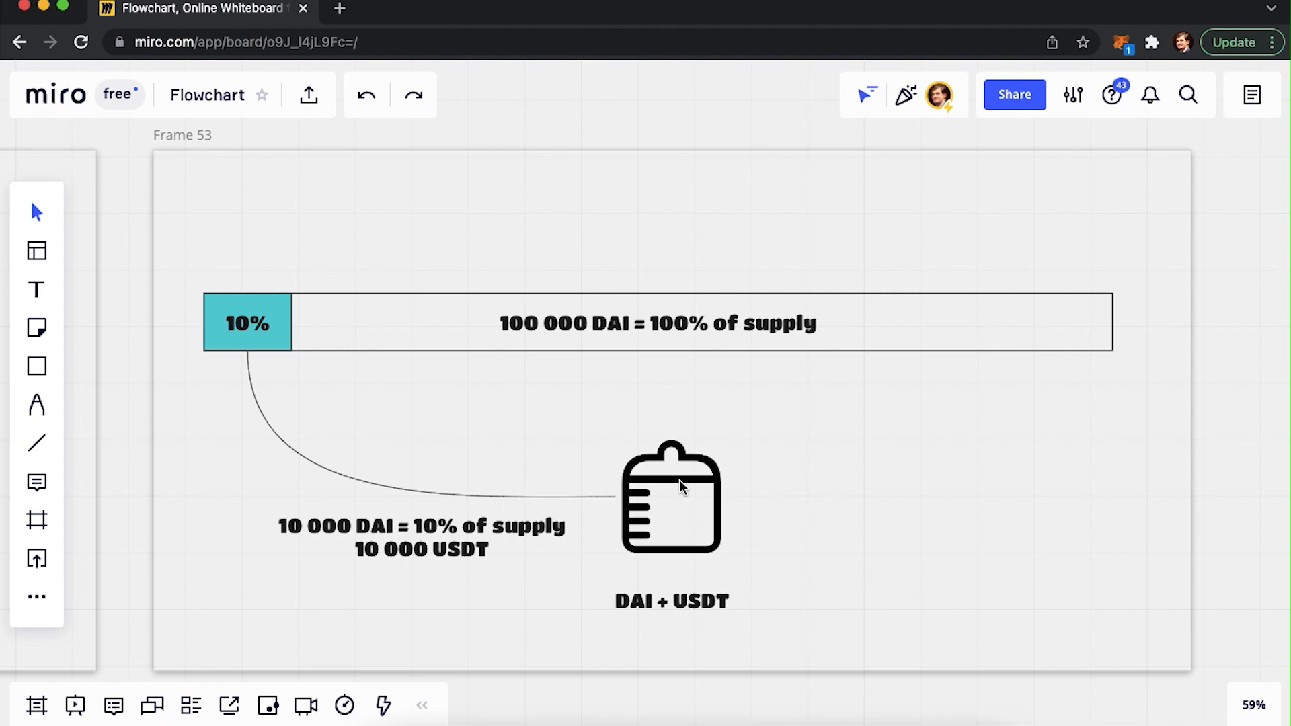
{"action": "mouse_move", "coordinate": [944, 35]}
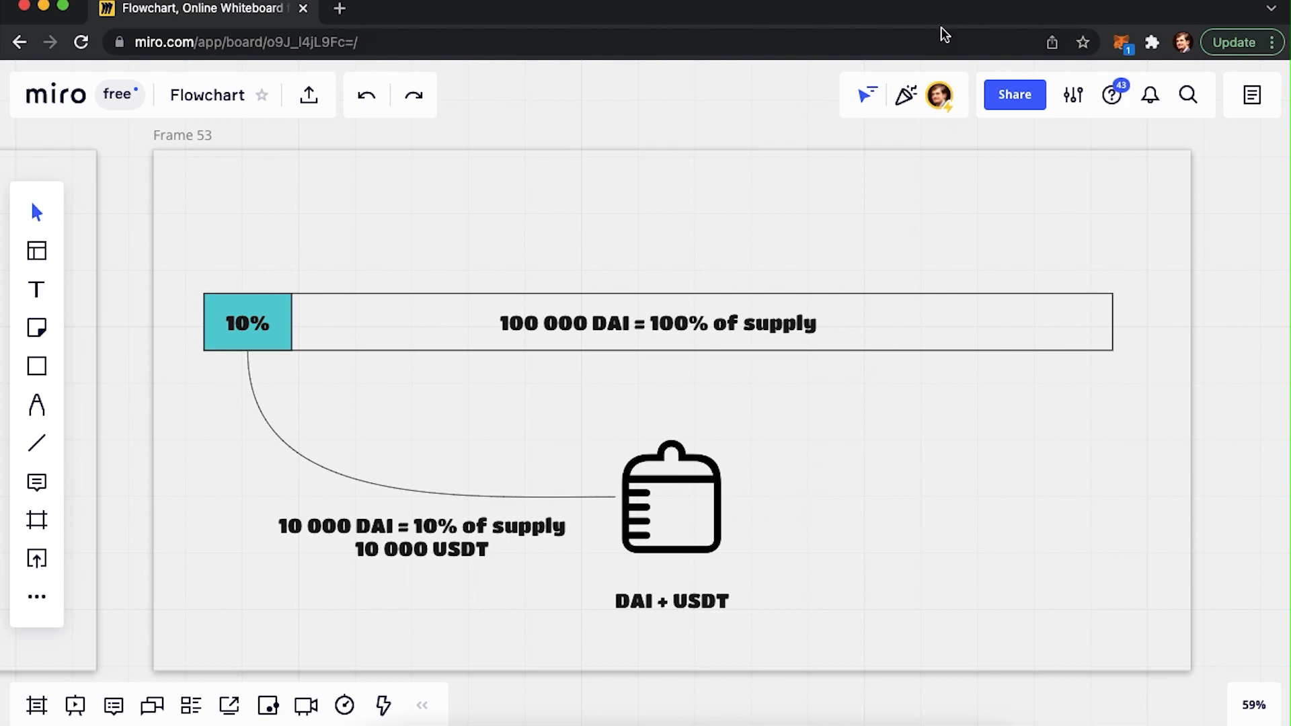
{"action": "mouse_move", "coordinate": [696, 533]}
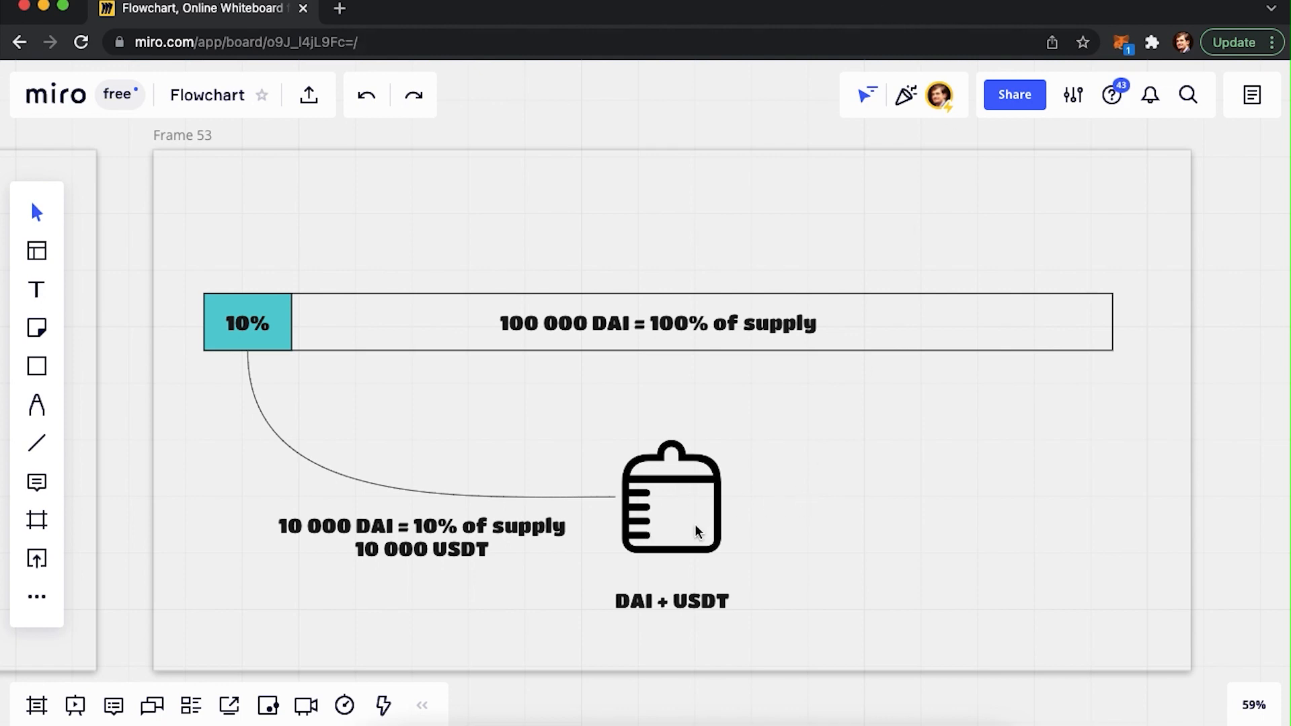
{"action": "mouse_move", "coordinate": [804, 507]}
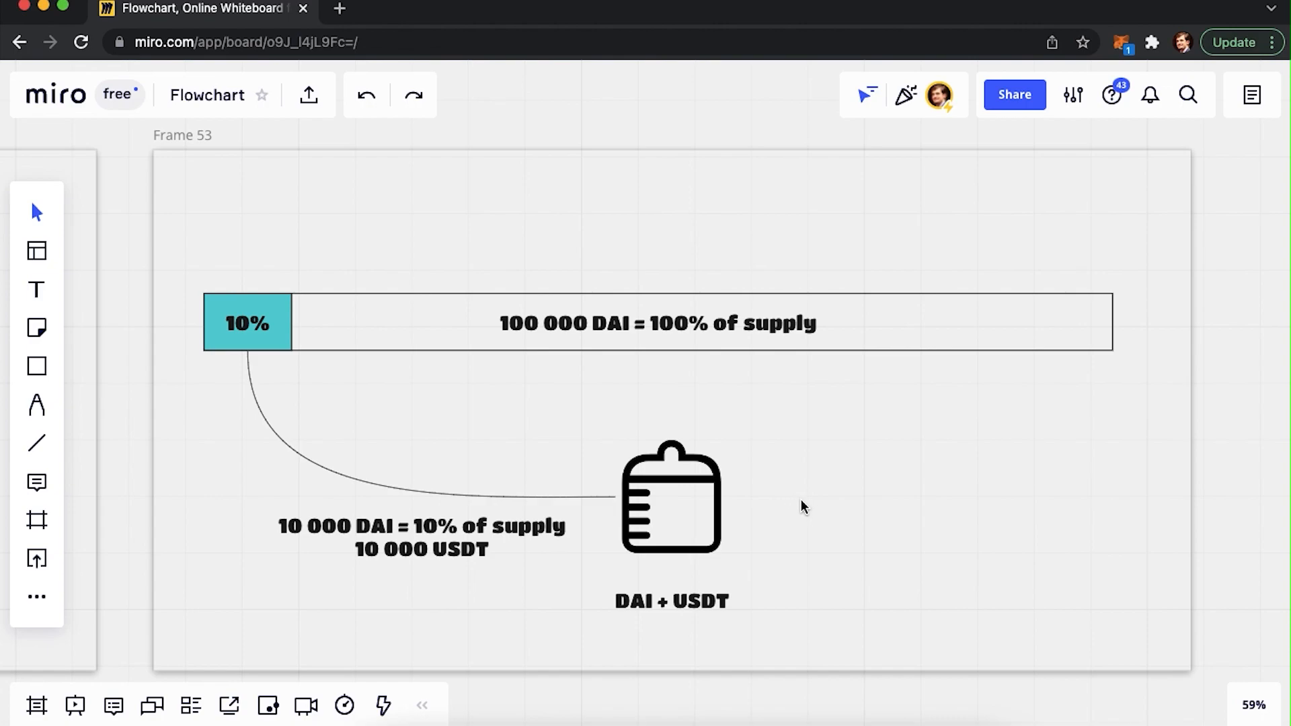